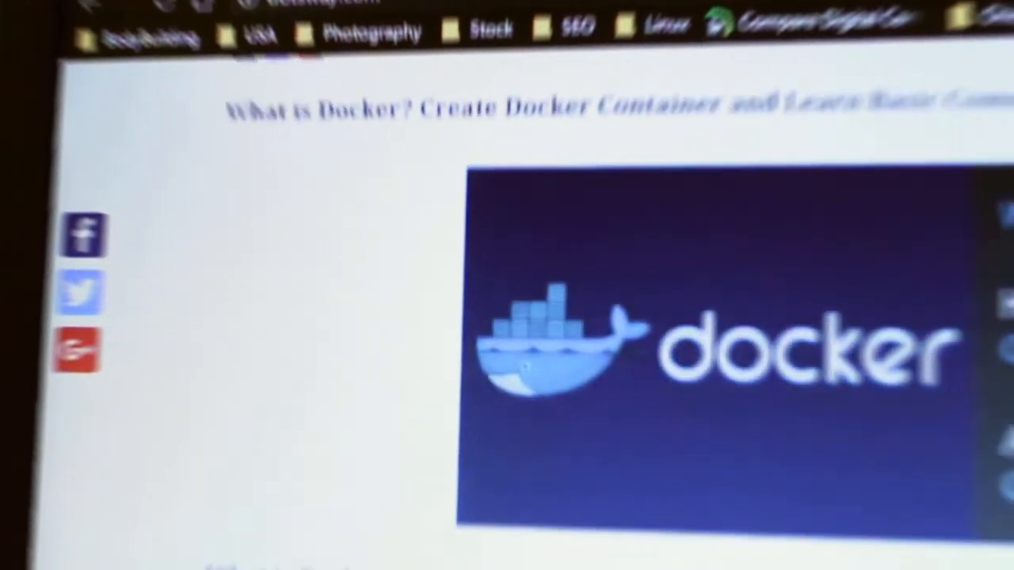
List local Docker images showing centos:6, then run ls -la and figlet dotsway.
{"action": "scroll", "scroll_direction": "down", "scroll_amount": 3}
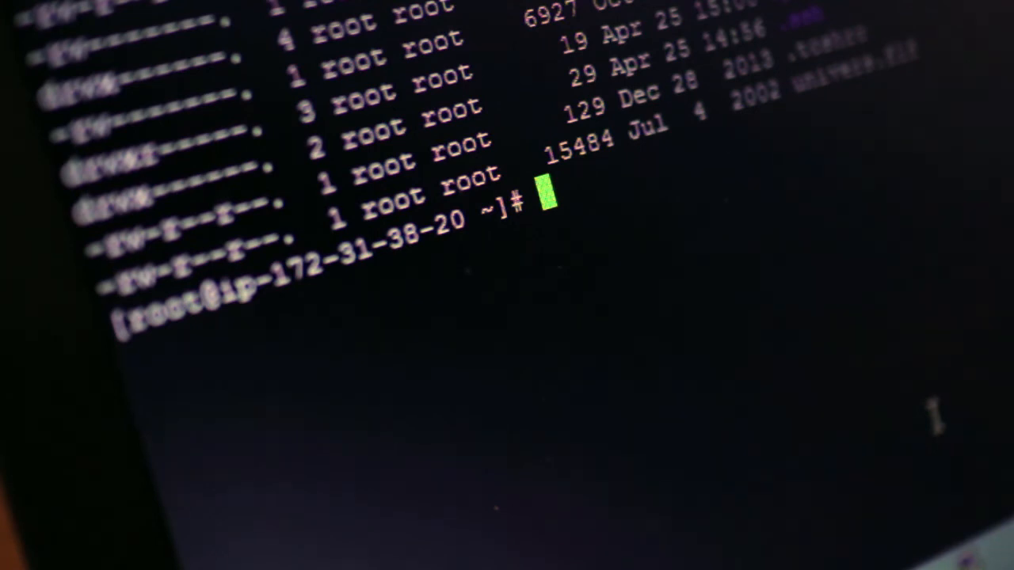
{"action": "type", "text": "docker"}
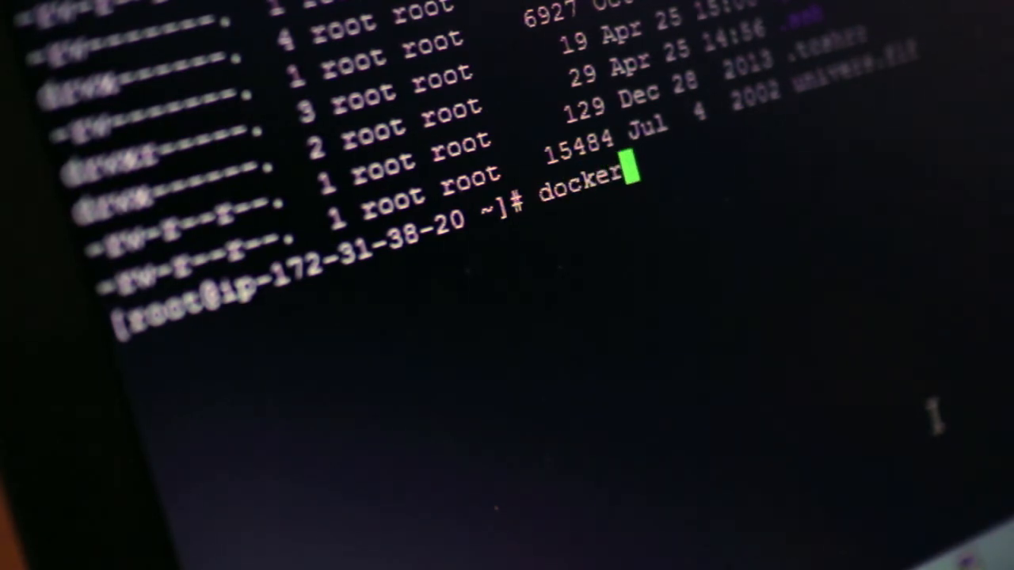
{"action": "type", "text": "i"}
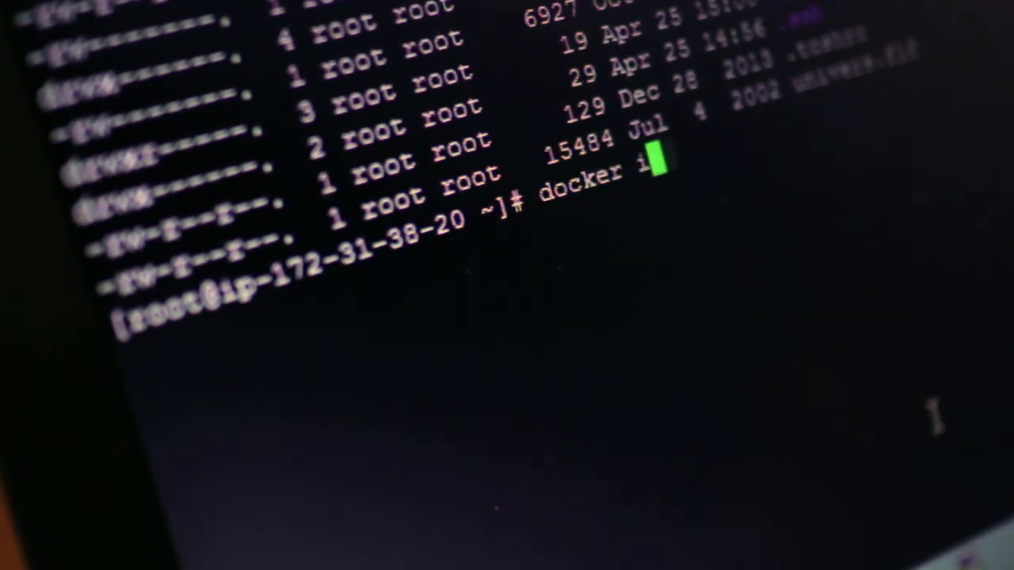
{"action": "type", "text": "mages"}
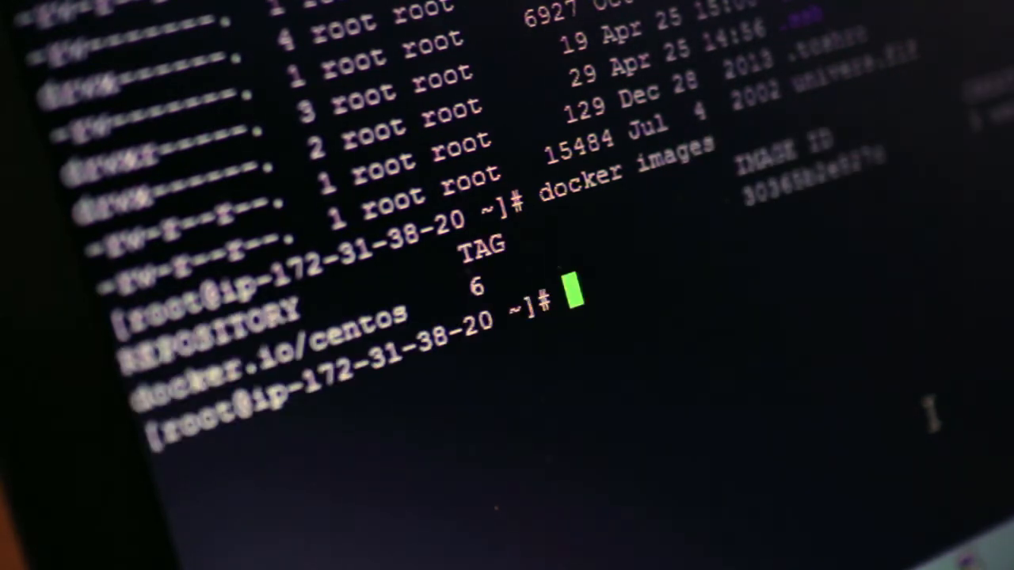
{"action": "type", "text": "docker images"}
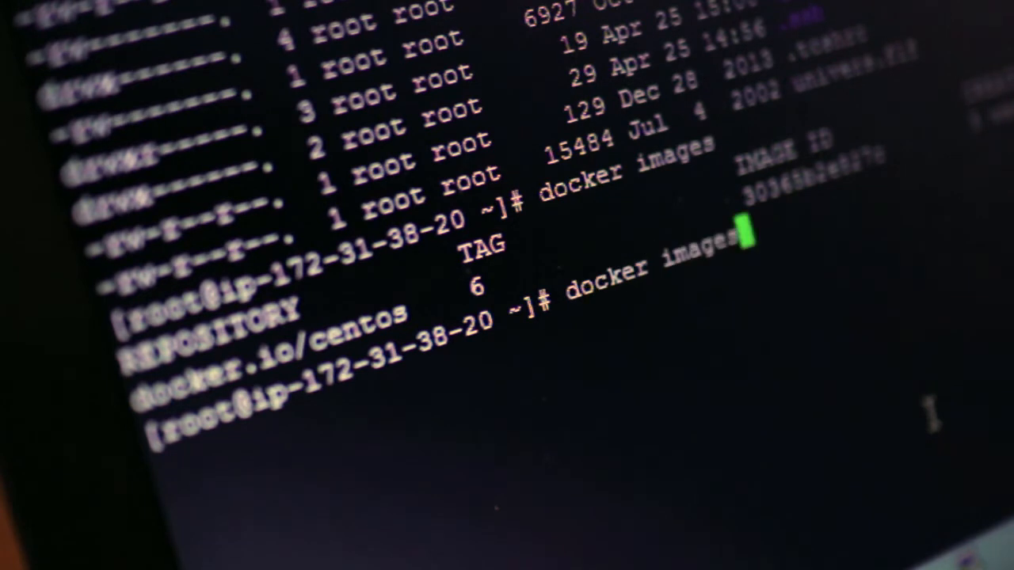
{"action": "type", "text": "ls -la"}
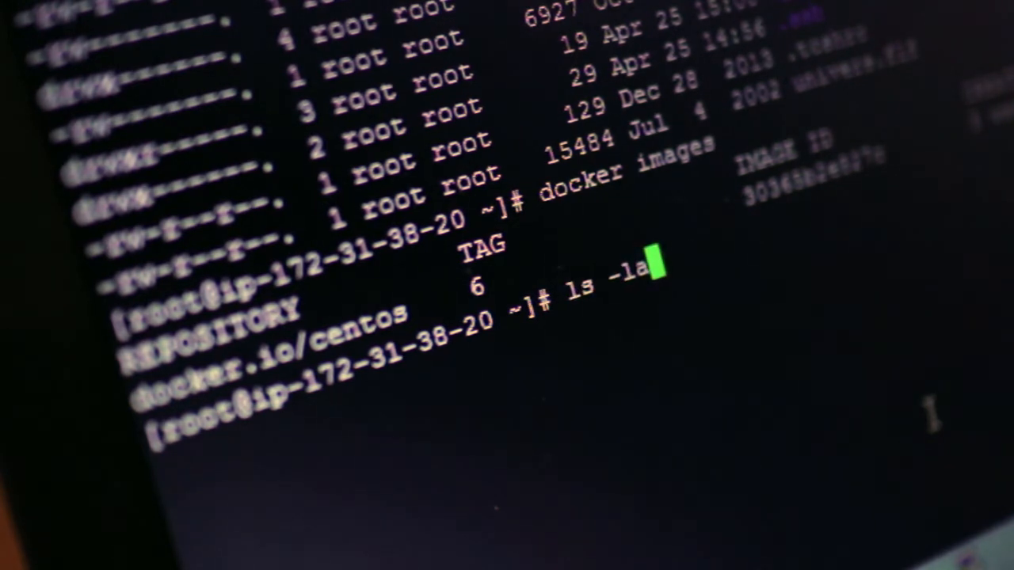
{"action": "type", "text": "figlet dotsway"}
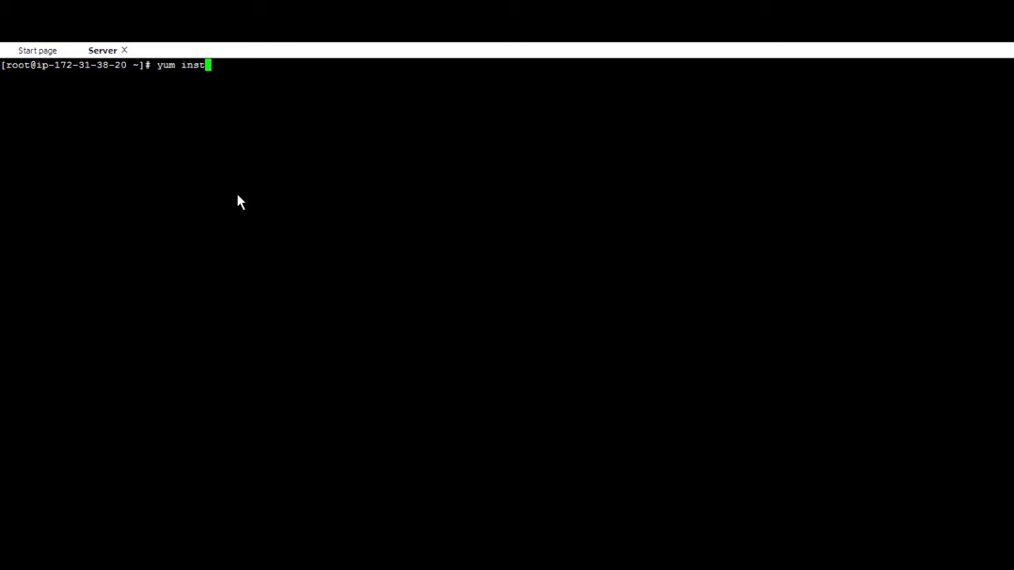
Install the Docker package with yum install docker -y until Complete! appears.
{"action": "type", "text": "all docker -y"}
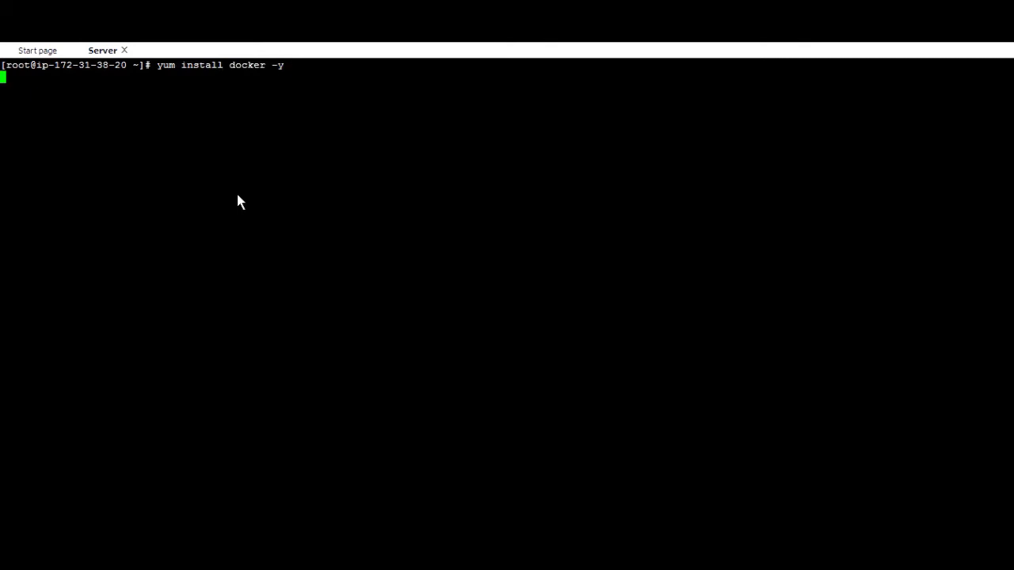
{"action": "key", "text": "Return"}
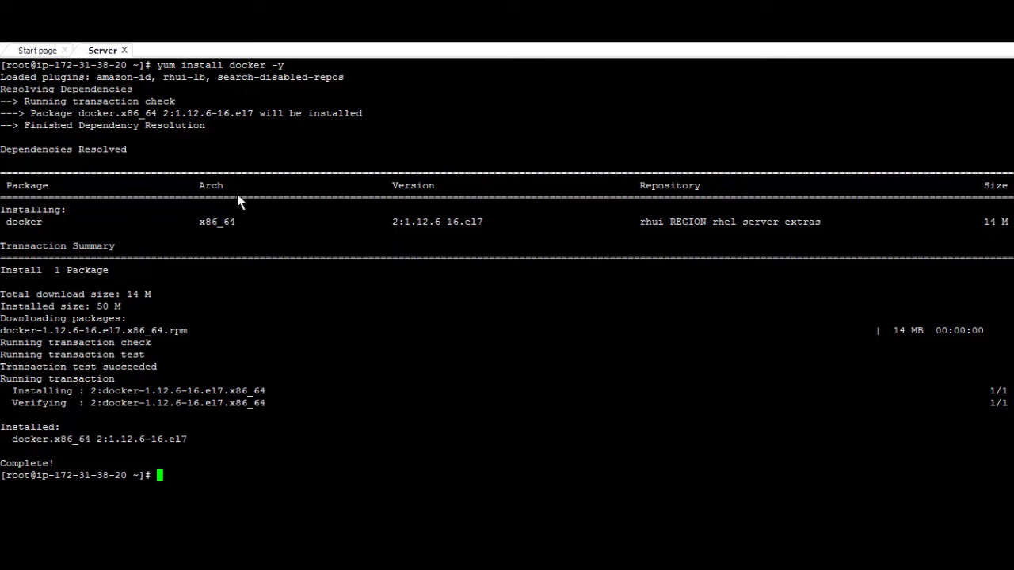
{"action": "type", "text": "systemctl"}
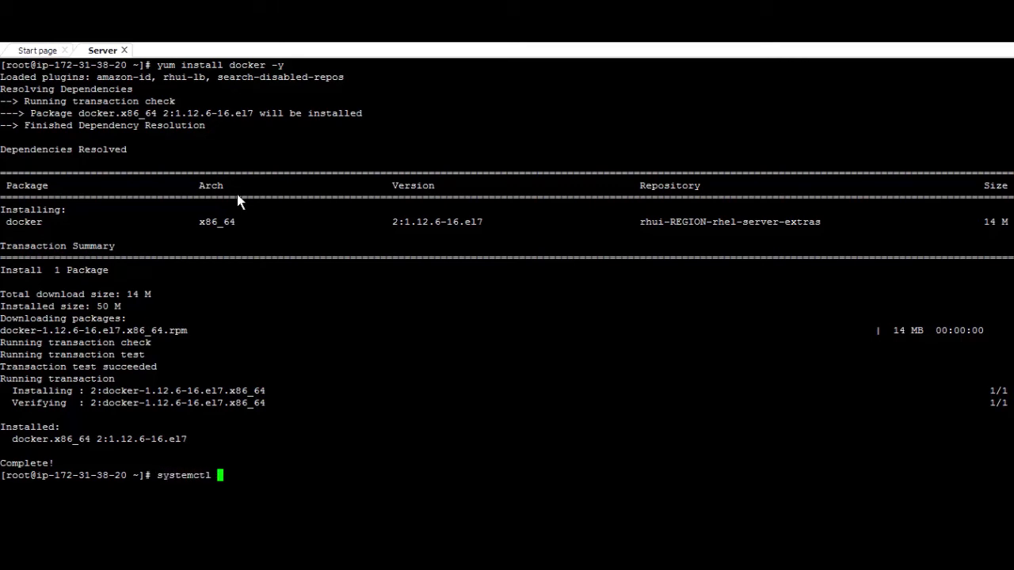
Start the docker service with systemctl and verify its status is active (running).
{"action": "type", "text": "st"}
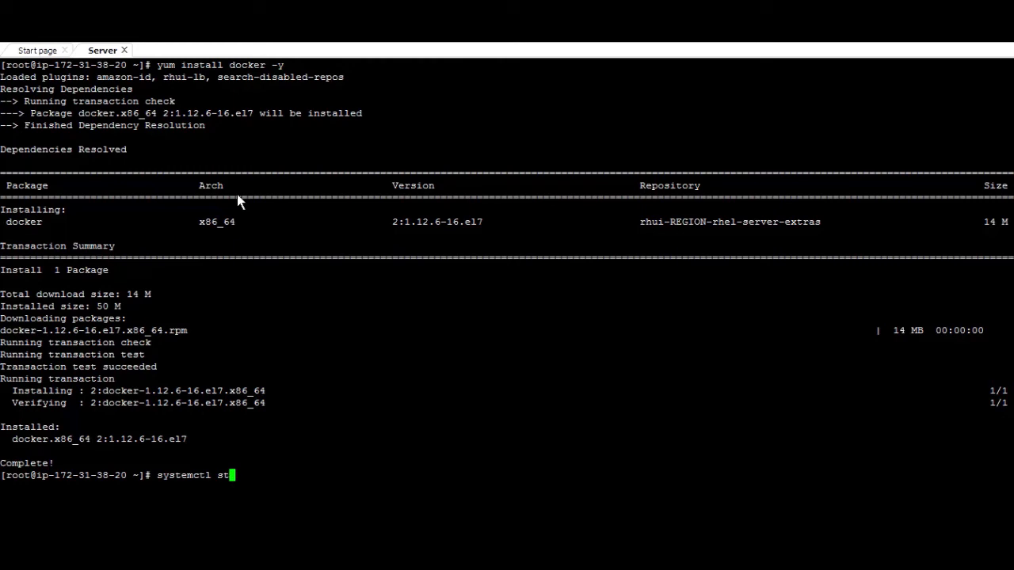
{"action": "type", "text": "art"}
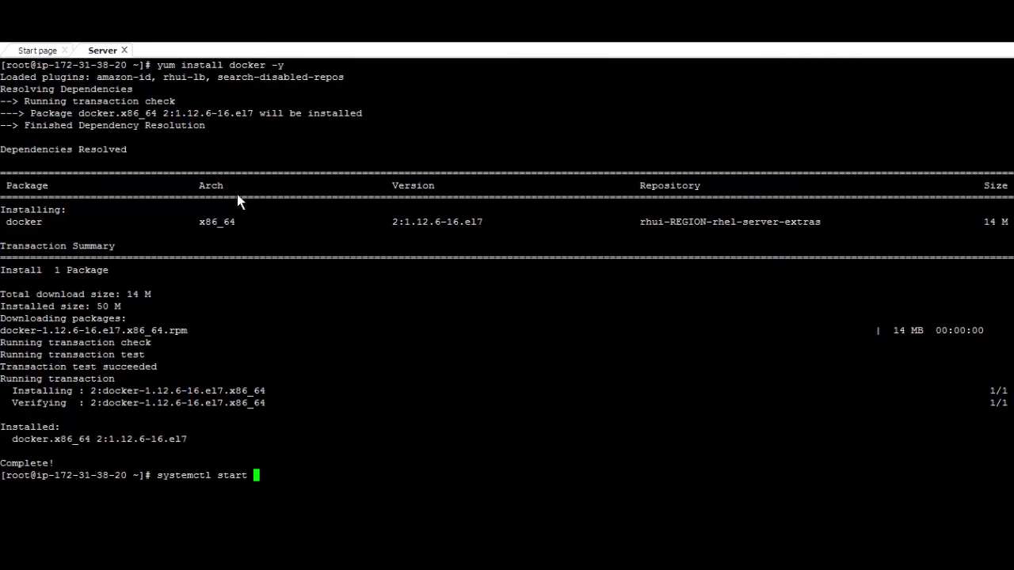
{"action": "type", "text": "docker"}
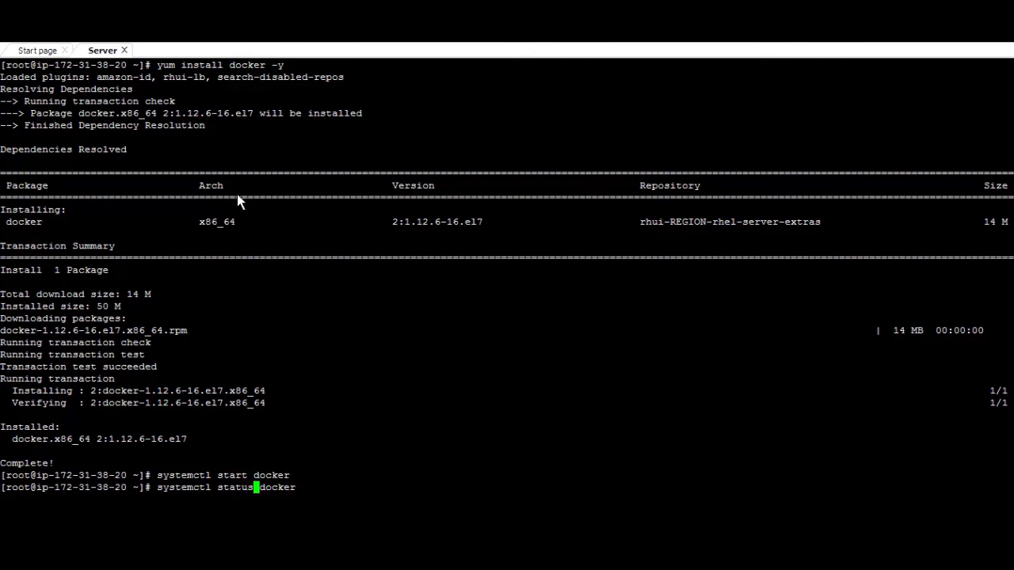
{"action": "key", "text": "enter"}
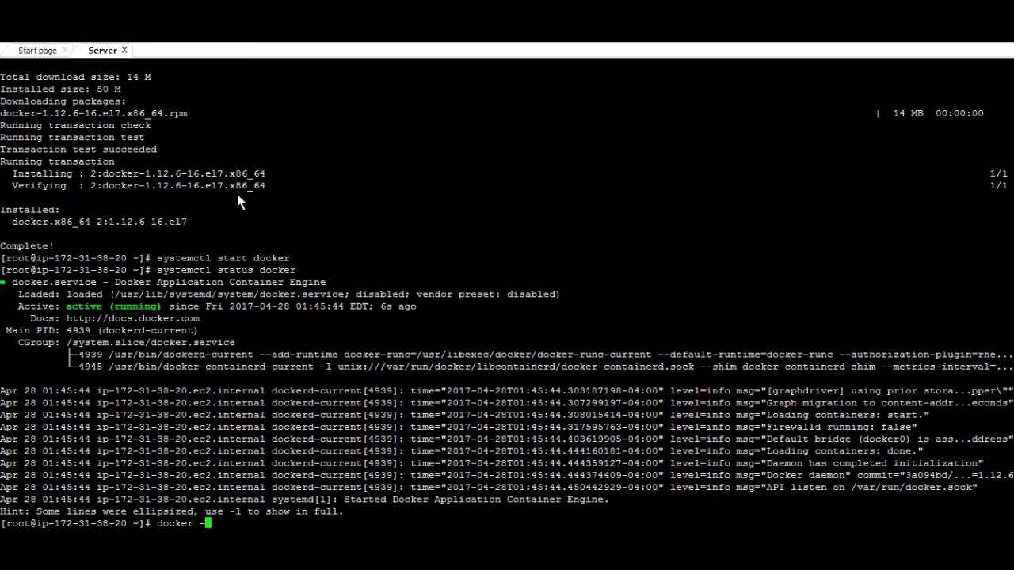
Confirm docker --version reports 1.12.6 and display the docker info output.
{"action": "type", "text": "-version"}
{"action": "type", "text": "doc"}
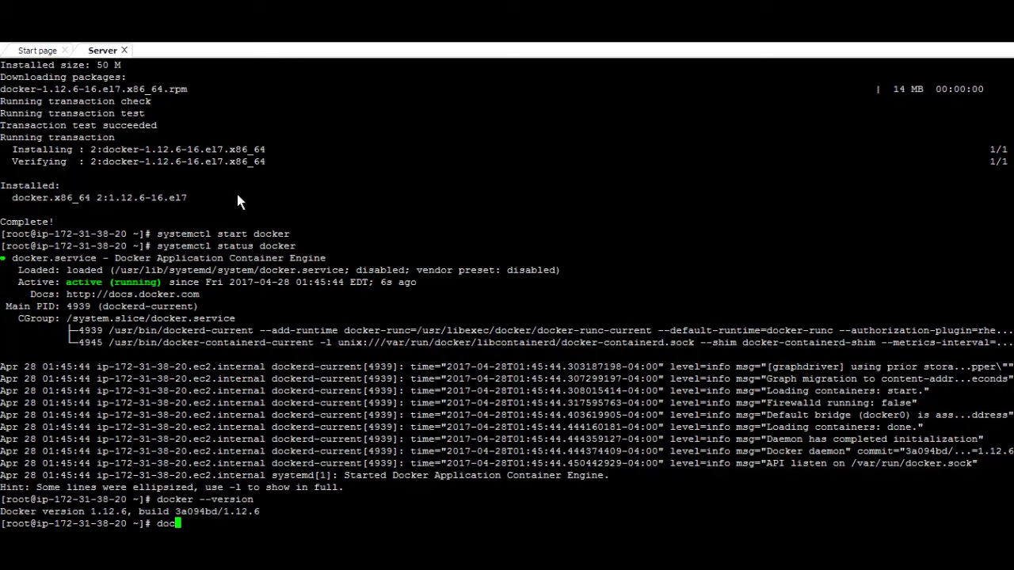
{"action": "type", "text": "ker info"}
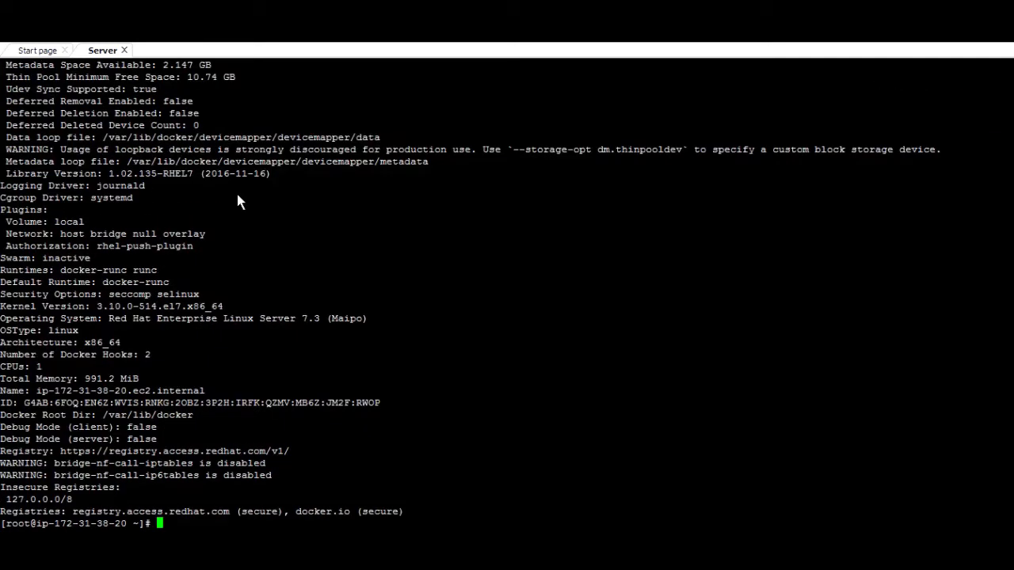
{"action": "mouse_move", "coordinate": [523, 307]}
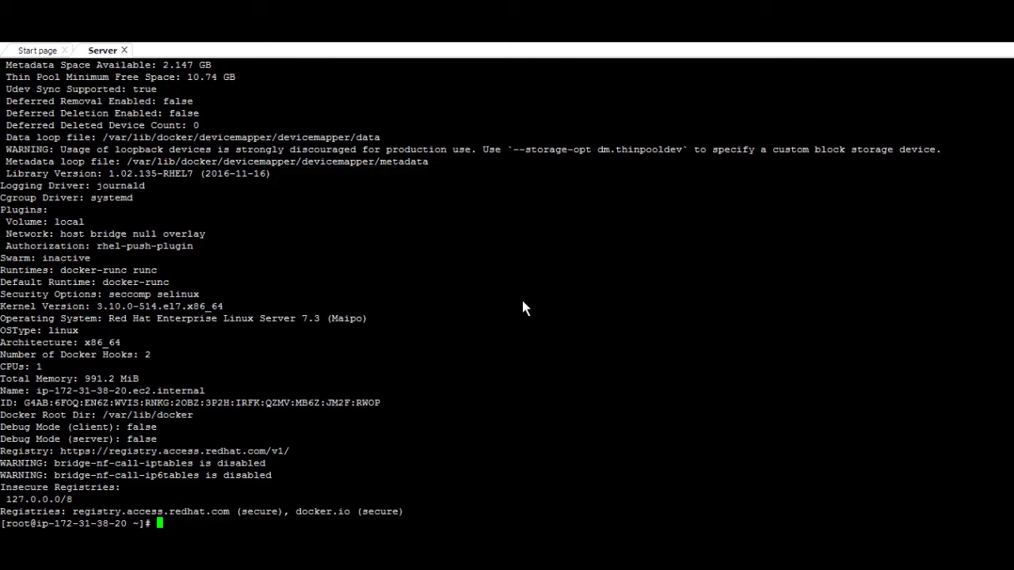
{"action": "type", "text": "usermod"}
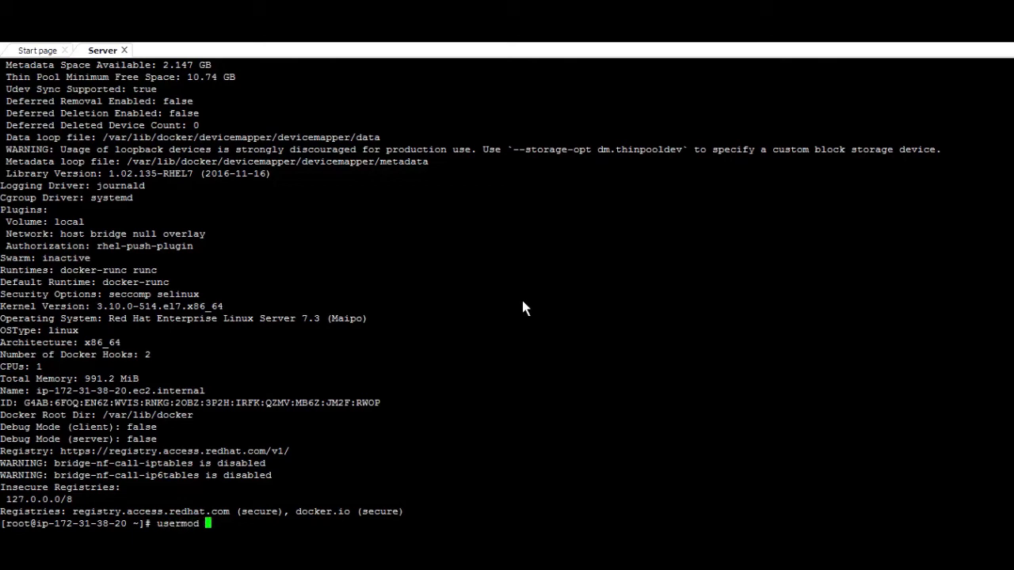
Add ec2-user to the docker group using usermod -a -G docker.
{"action": "type", "text": "-"}
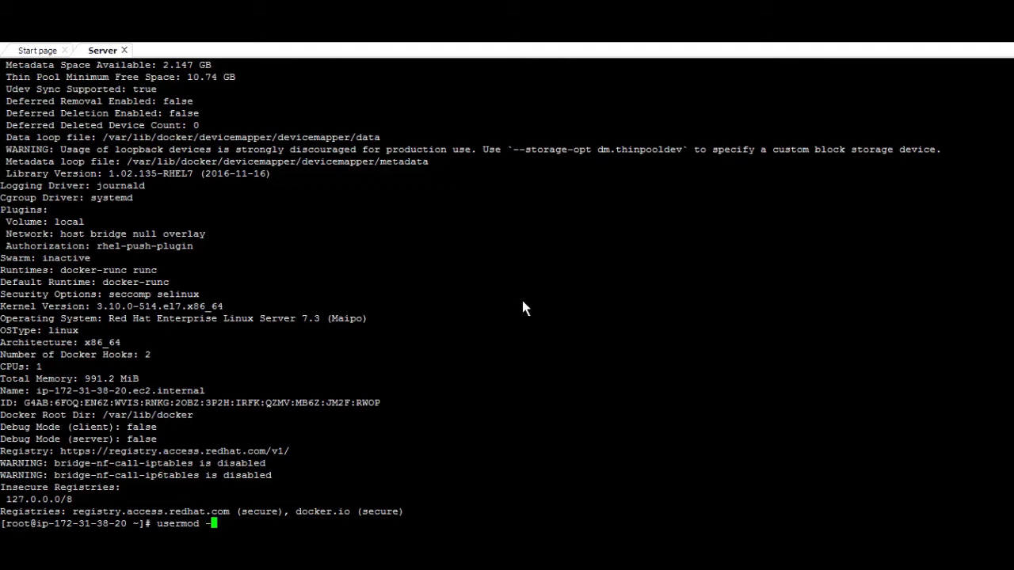
{"action": "type", "text": "a -G docker"}
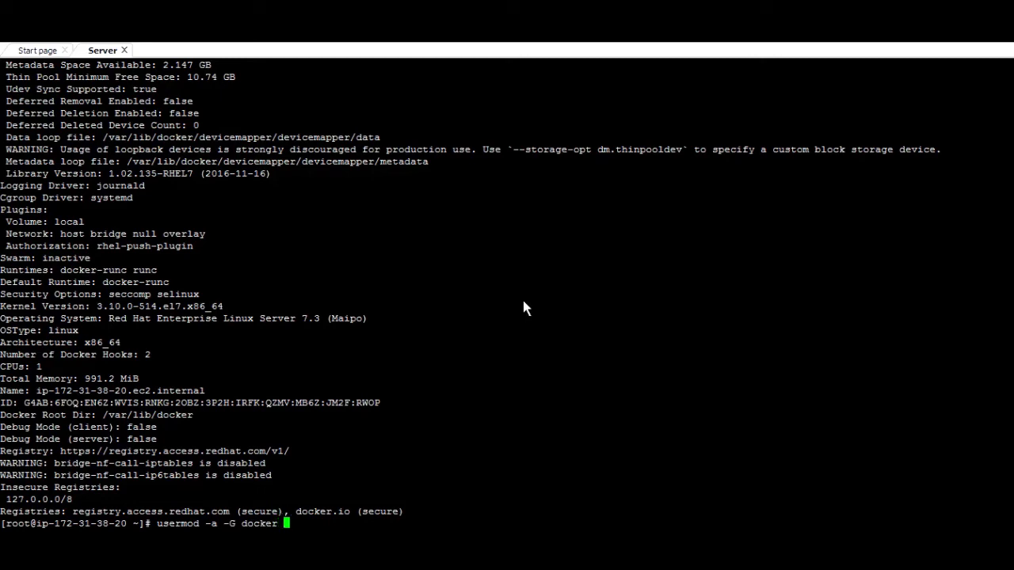
{"action": "type", "text": "ec2-user"}
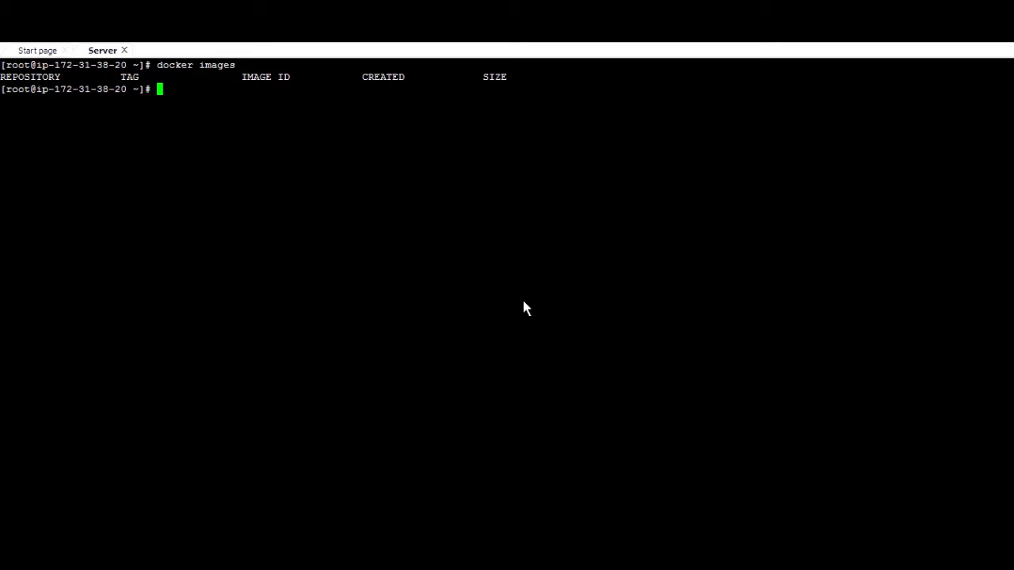
Search the registry for official centos images, returning only docker.io/centos.
{"action": "type", "text": "docker search ubuntu"}
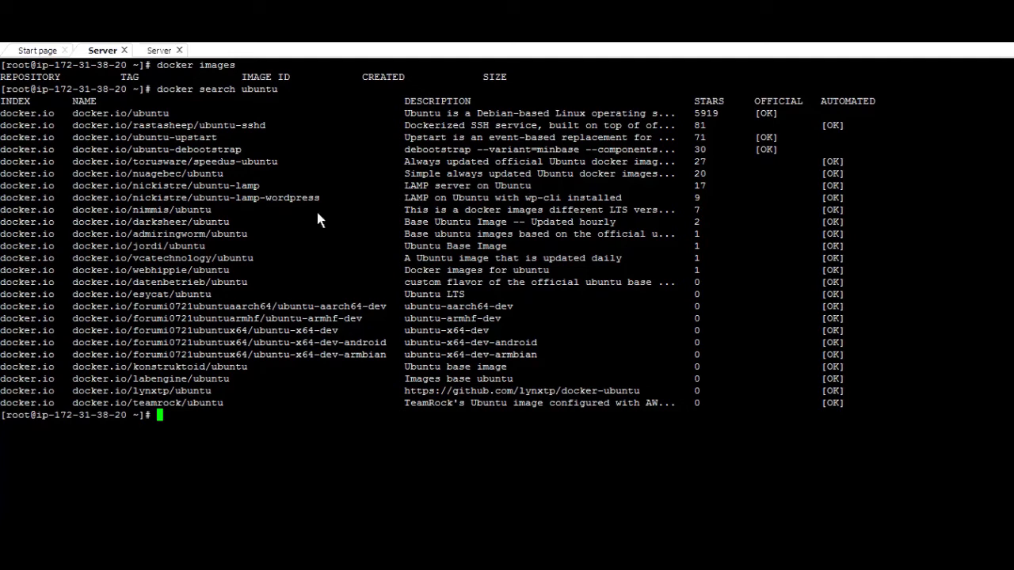
{"action": "type", "text": "cl"}
{"action": "type", "text": "docker search centos --filter \"is-official=true\""}
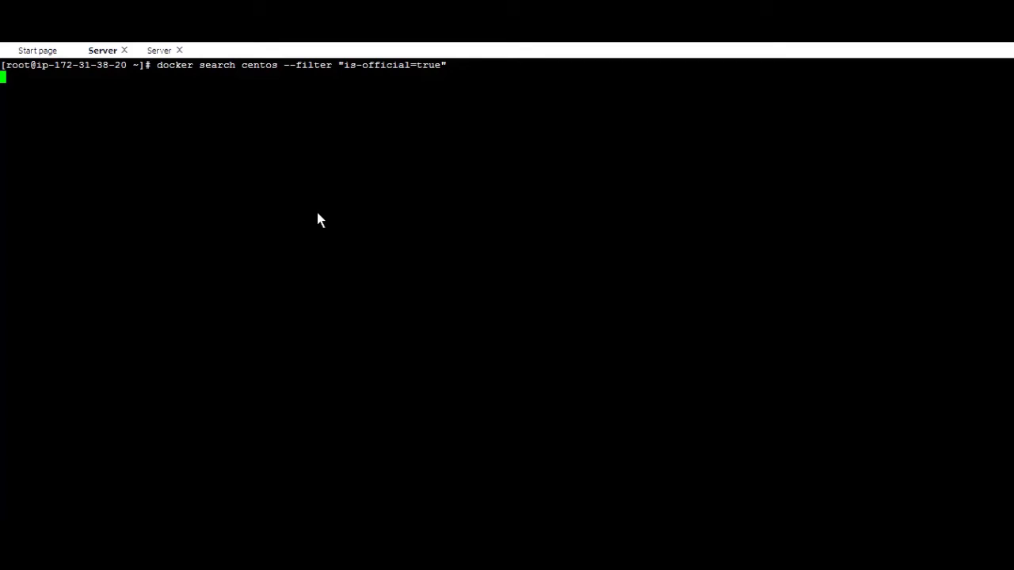
{"action": "key", "text": "Return"}
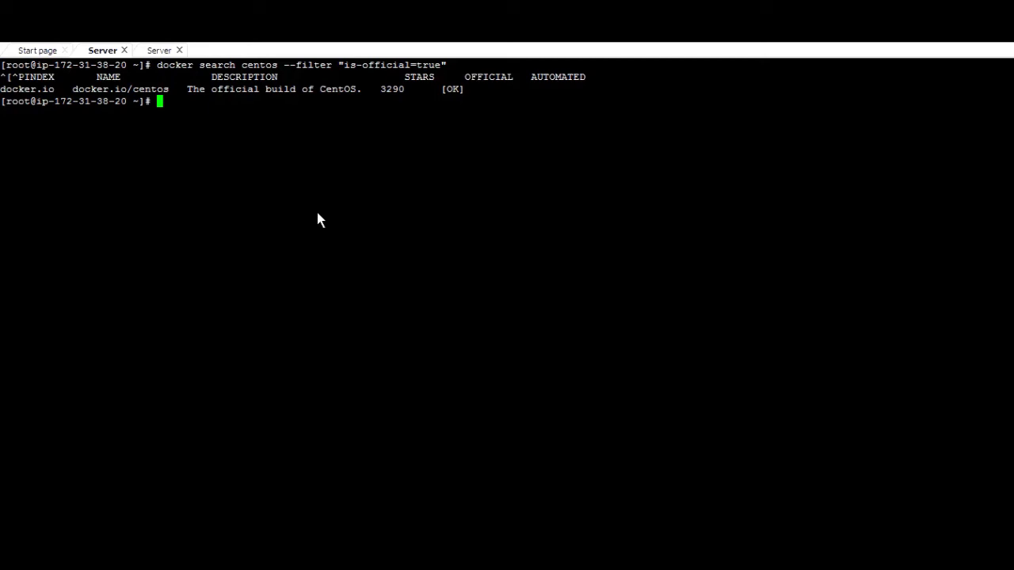
Pull the centos:6 image so docker.io/centos tagged 6 is listed.
{"action": "type", "text": "docker pu"}
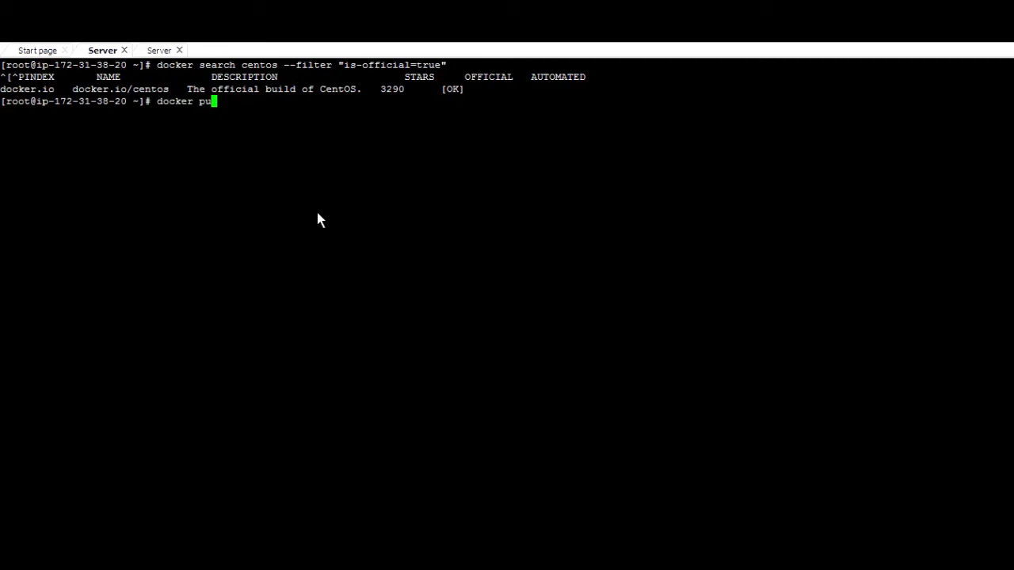
{"action": "type", "text": "ll"}
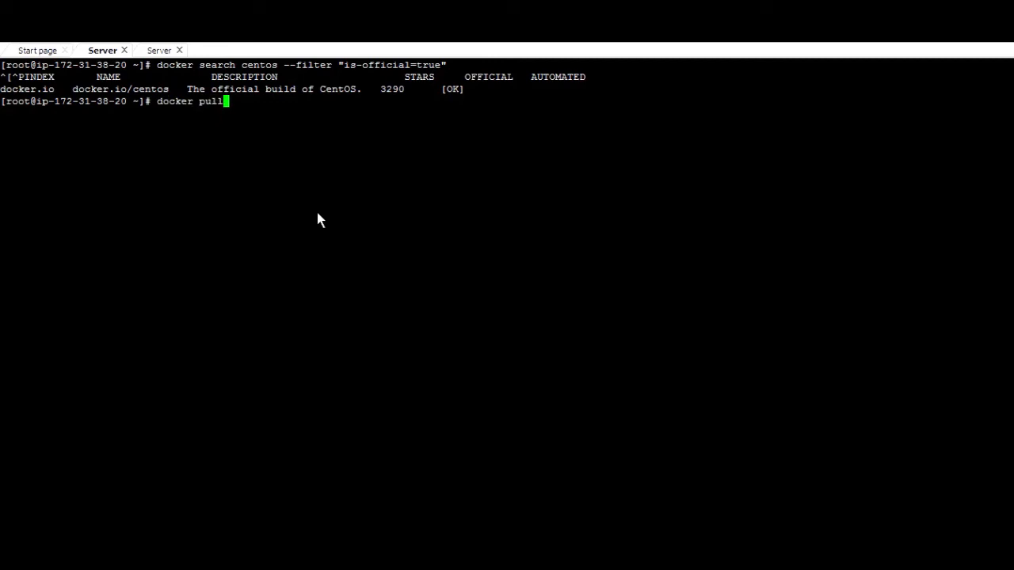
{"action": "type", "text": "cento"}
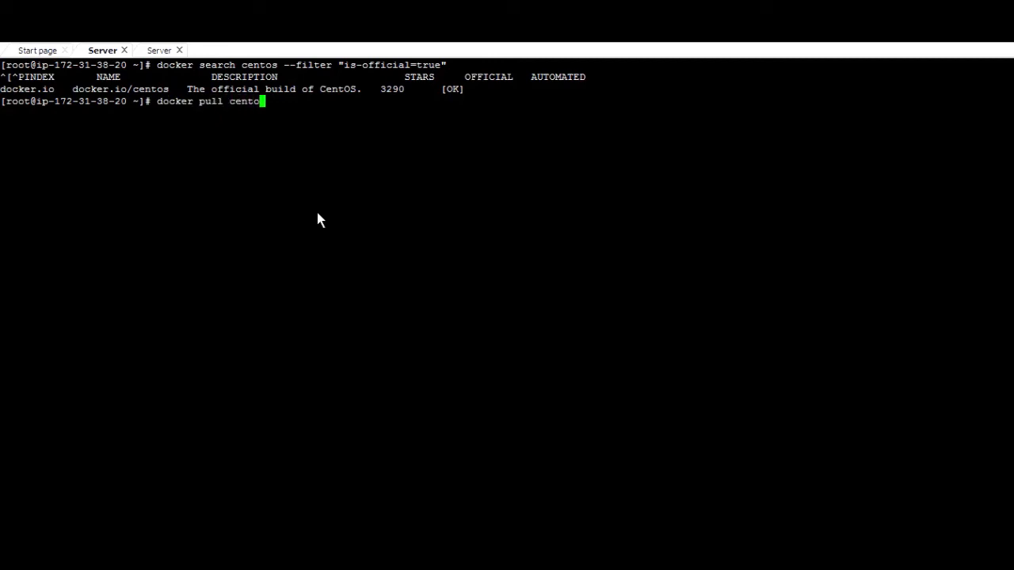
{"action": "type", "text": ":"}
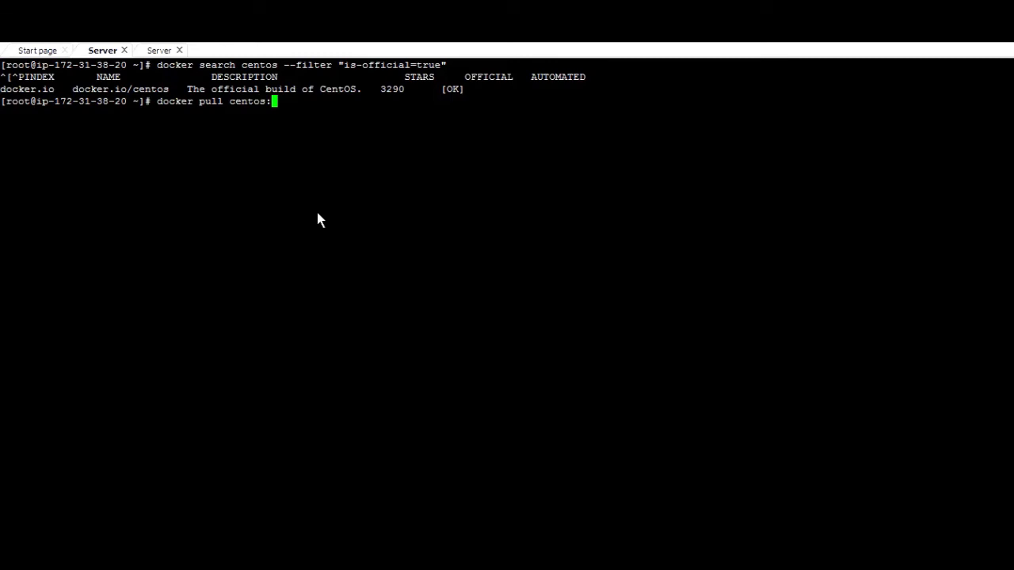
{"action": "type", "text": "6"}
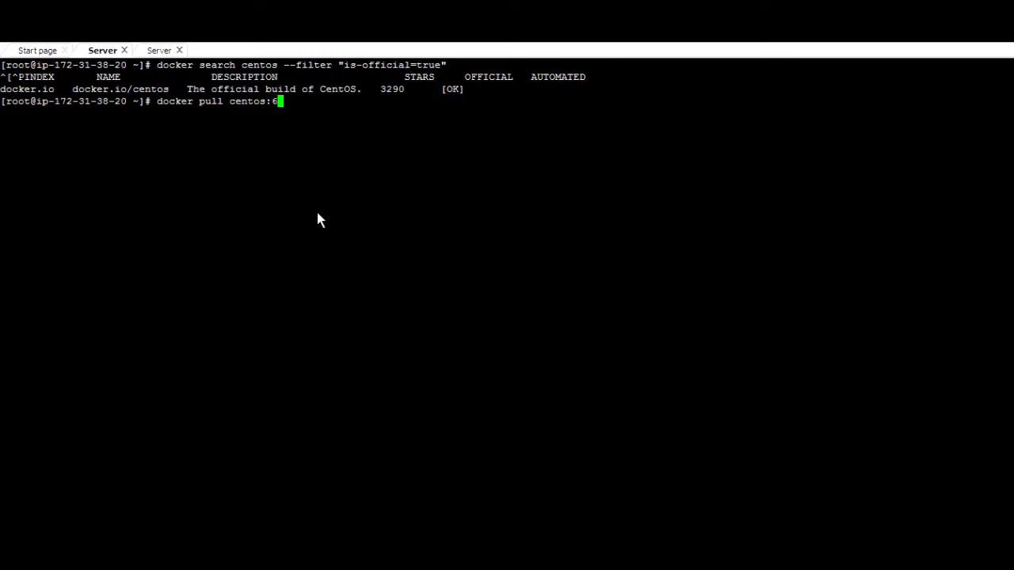
{"action": "key", "text": "enter"}
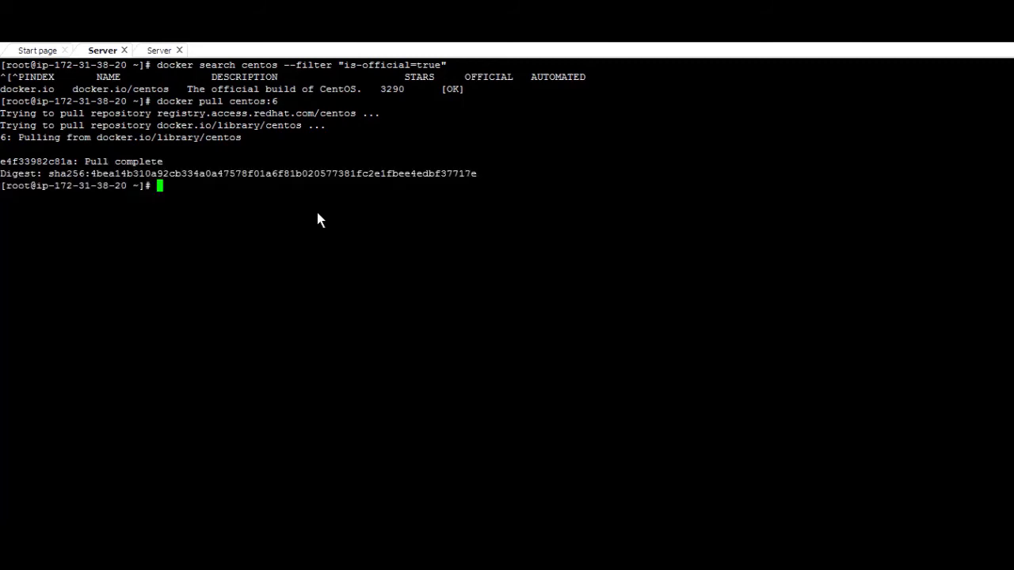
{"action": "type", "text": "docker images"}
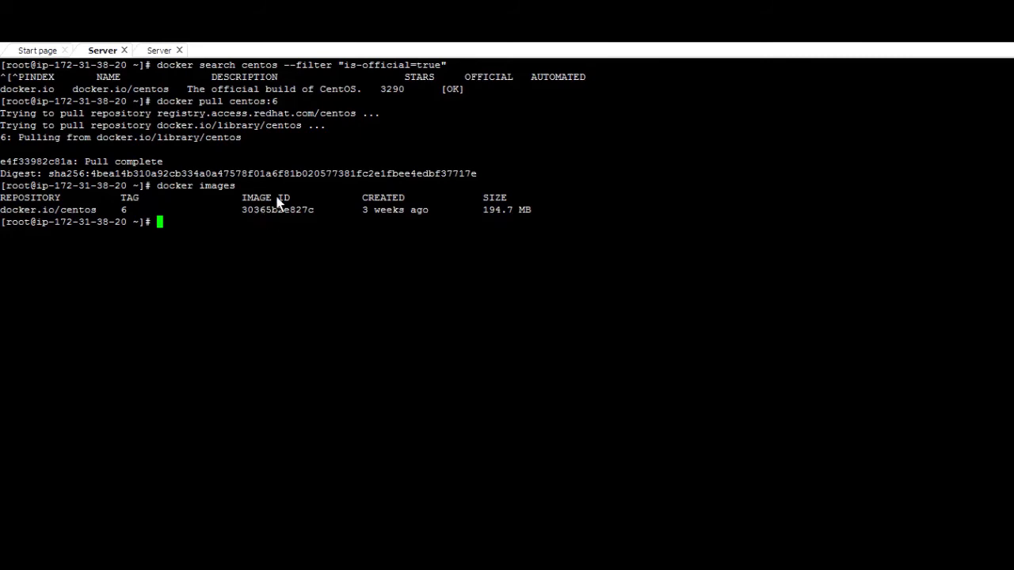
{"action": "mouse_move", "coordinate": [264, 235]}
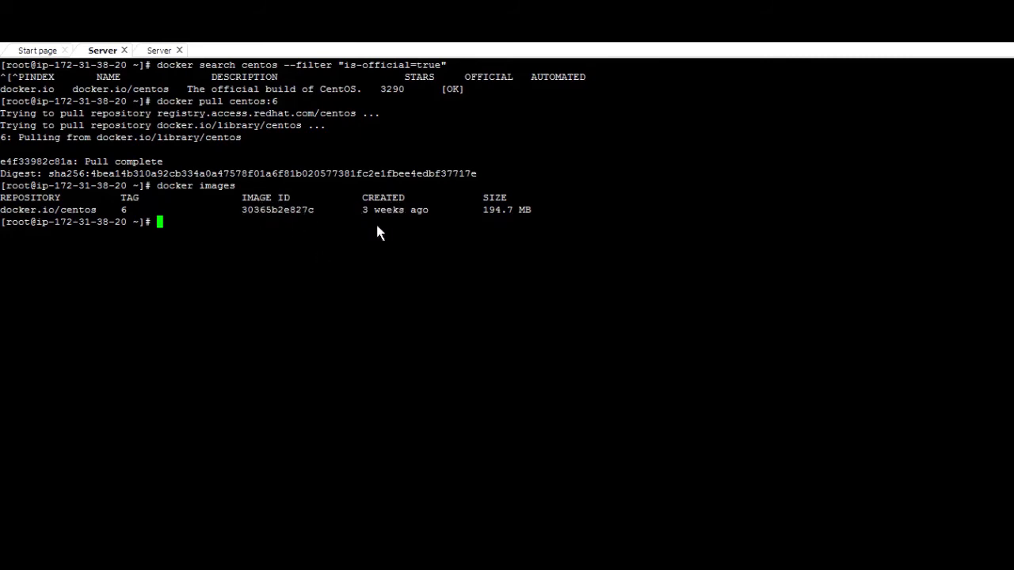
{"action": "mouse_move", "coordinate": [521, 230]}
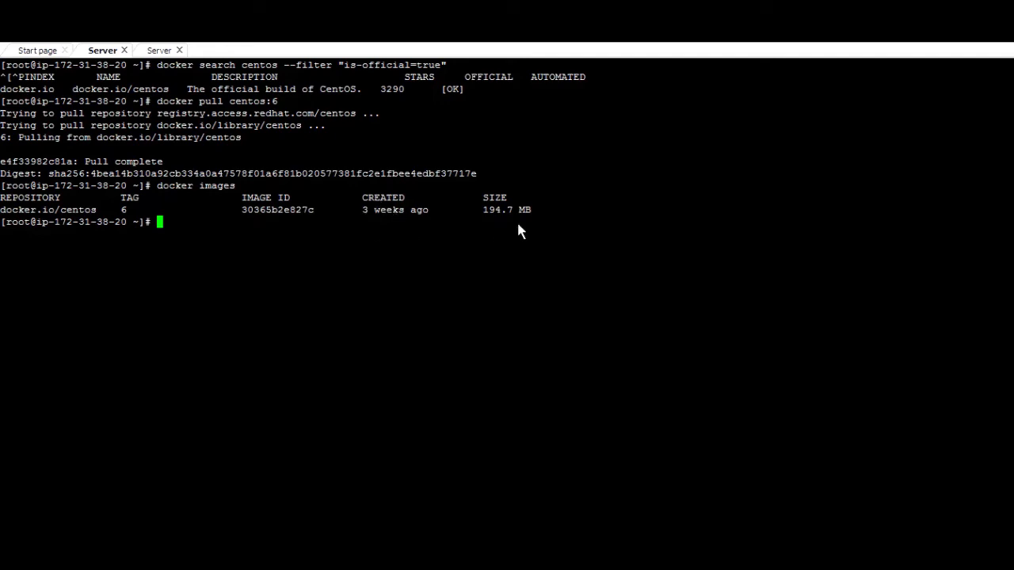
{"action": "mouse_move", "coordinate": [505, 235]}
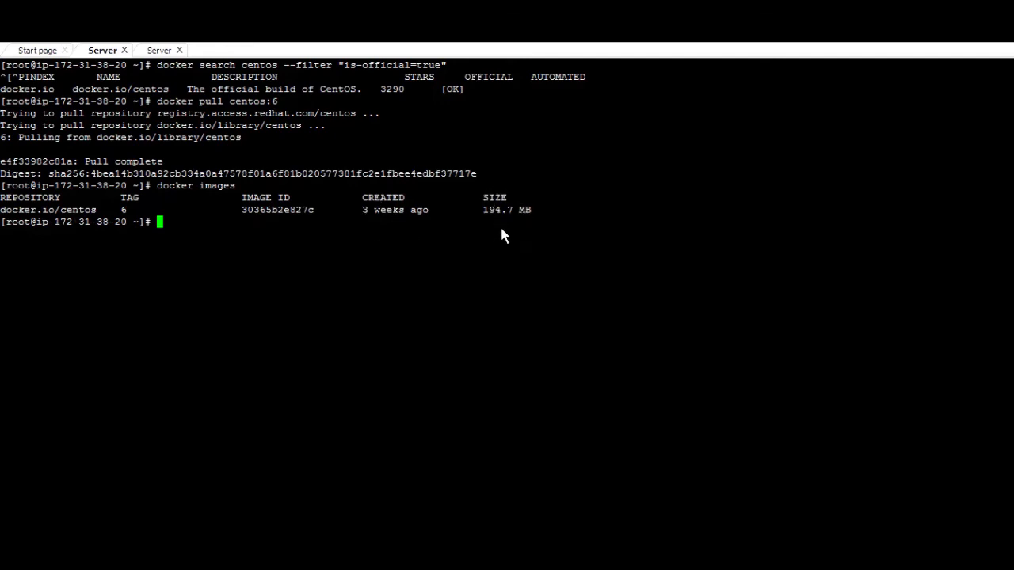
{"action": "mouse_move", "coordinate": [427, 230]}
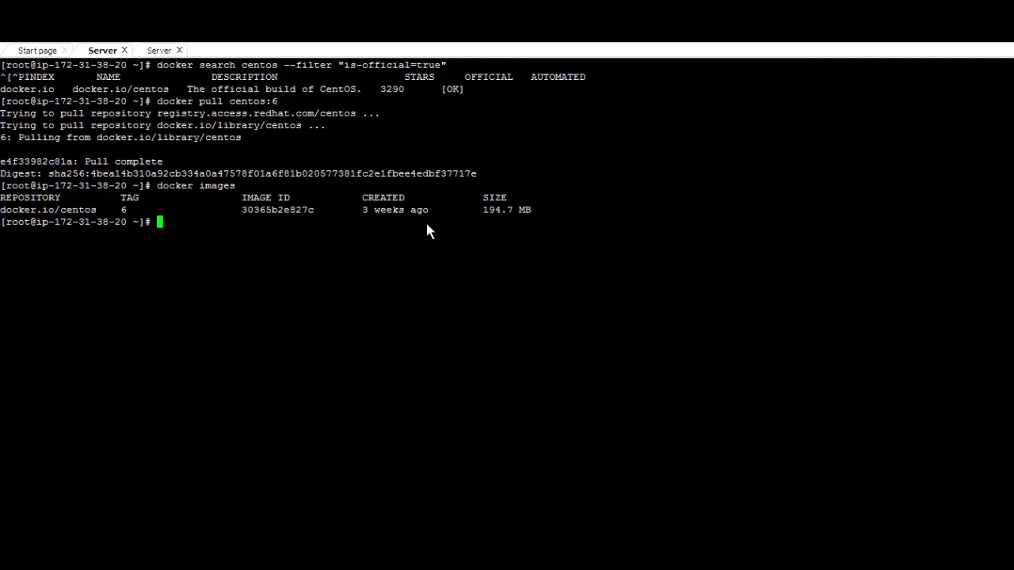
{"action": "mouse_move", "coordinate": [435, 226]}
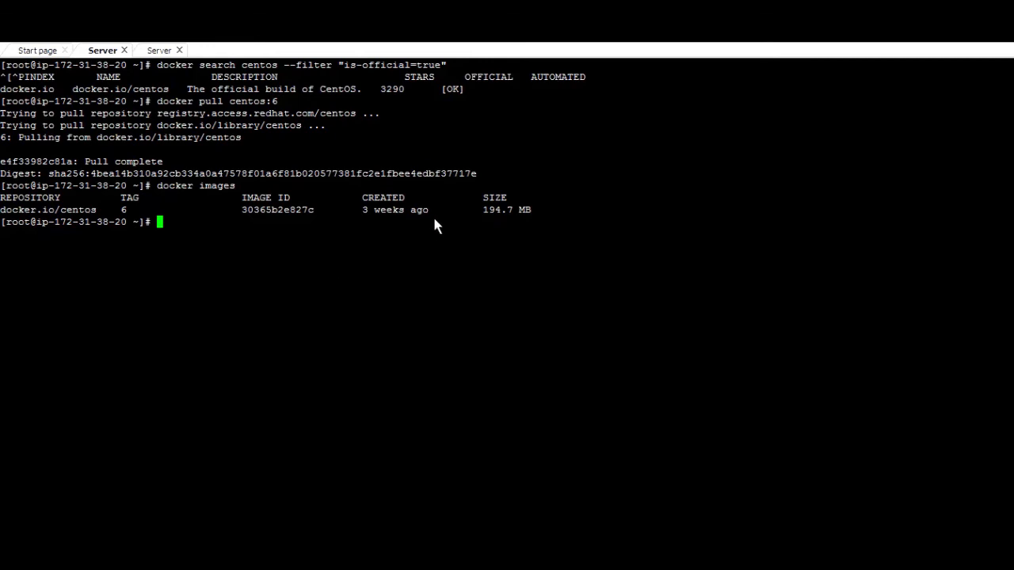
{"action": "mouse_move", "coordinate": [293, 301]}
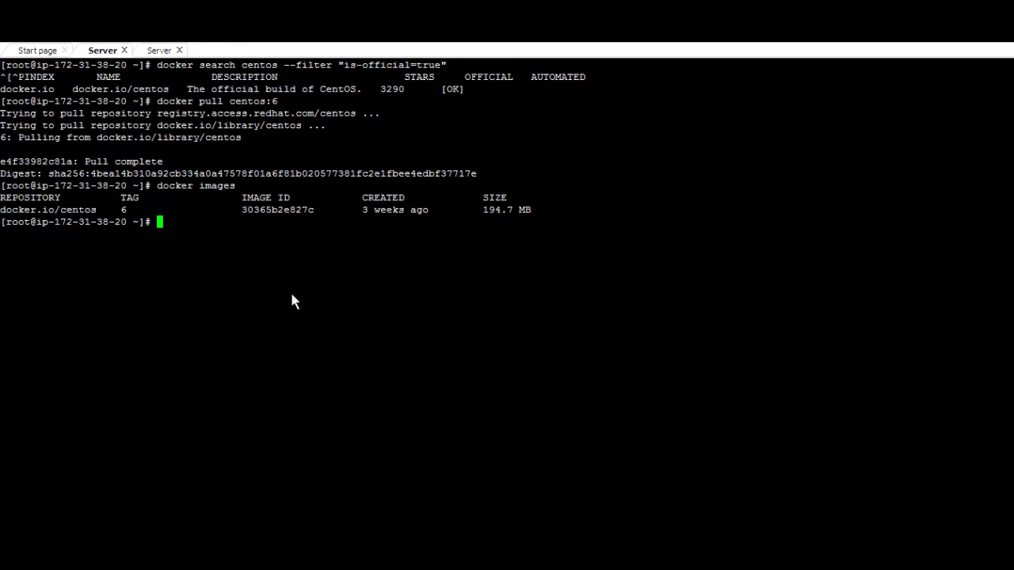
Launch an interactive container with docker run -i -t from image 30365b2e827c.
{"action": "type", "text": "d"}
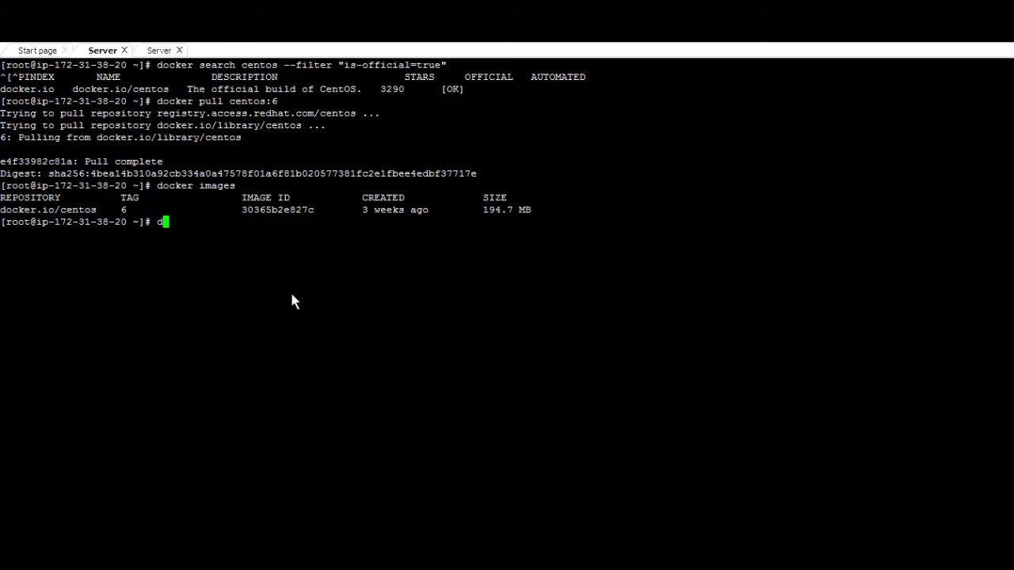
{"action": "type", "text": "docker ru"}
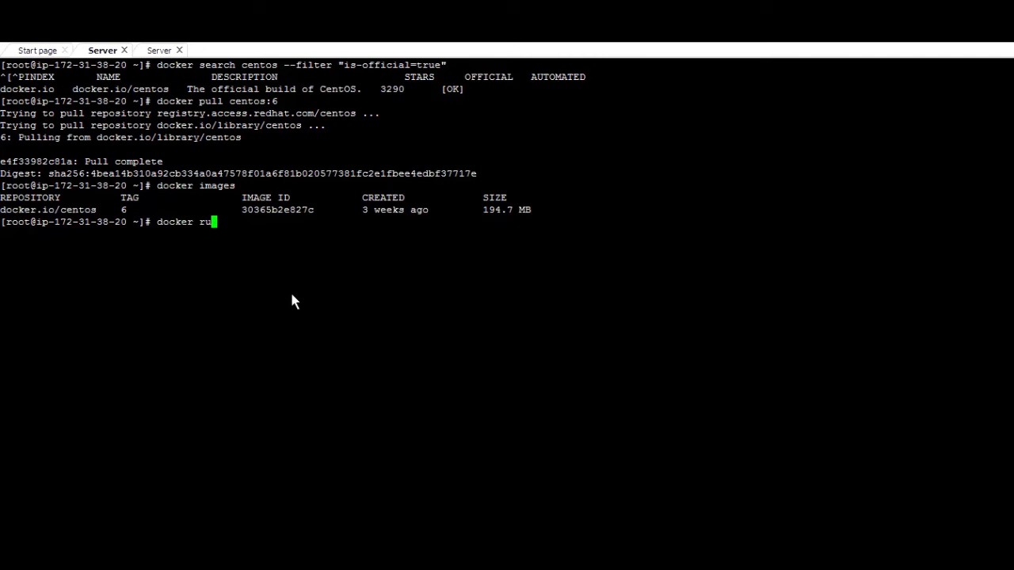
{"action": "type", "text": "-"}
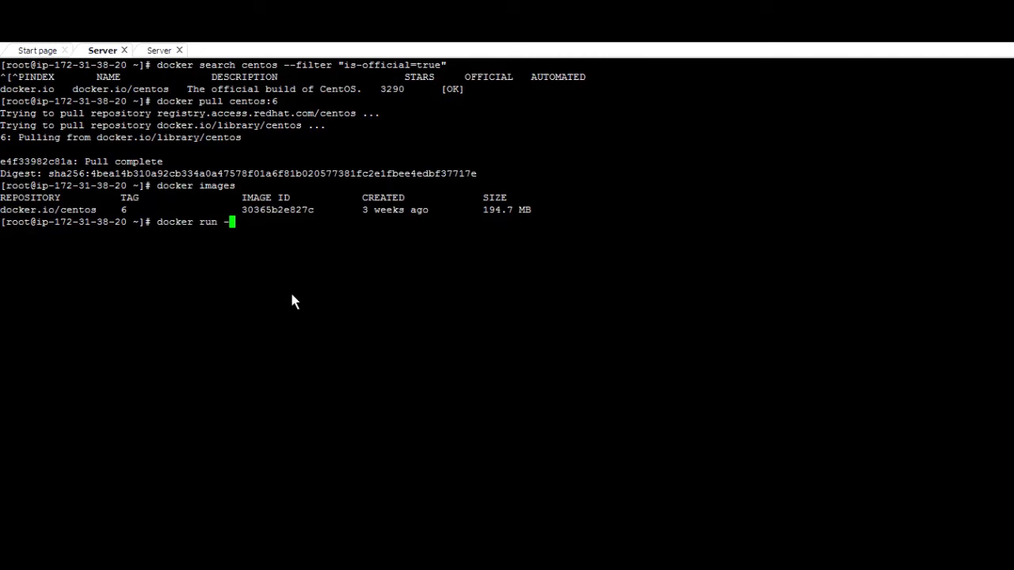
{"action": "type", "text": "i -t"}
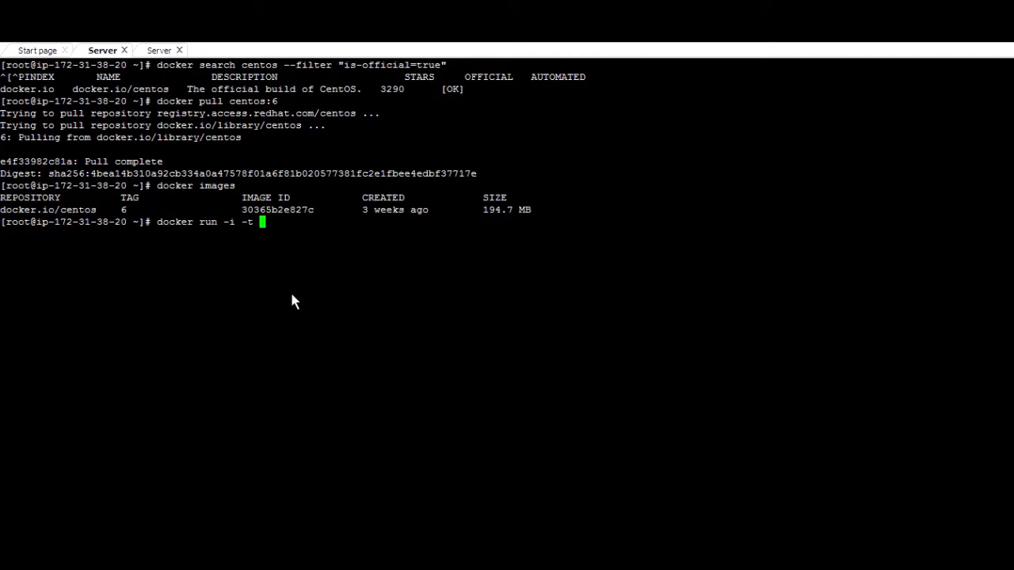
{"action": "mouse_move", "coordinate": [265, 252]}
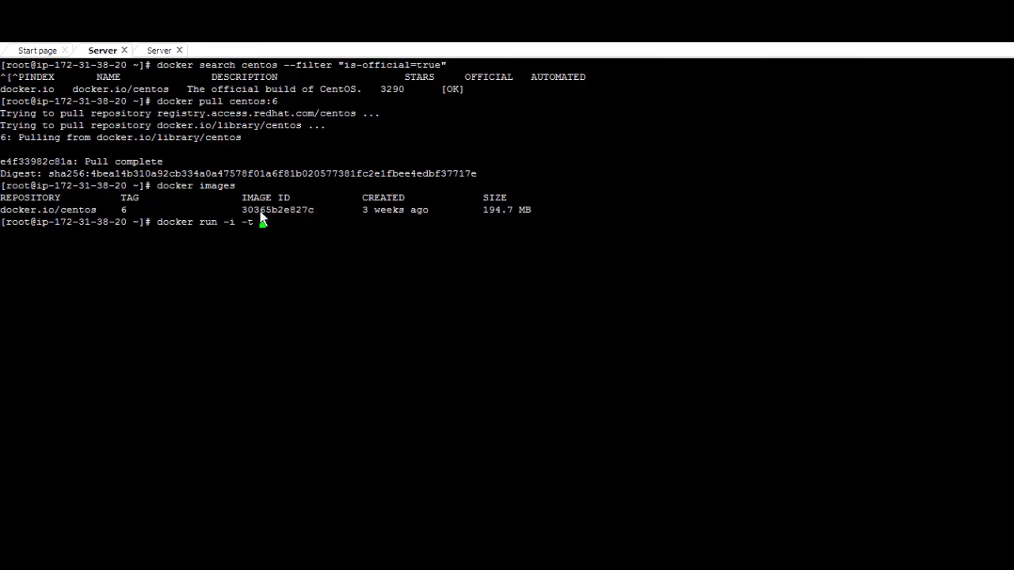
{"action": "type", "text": "30365b2e827c"}
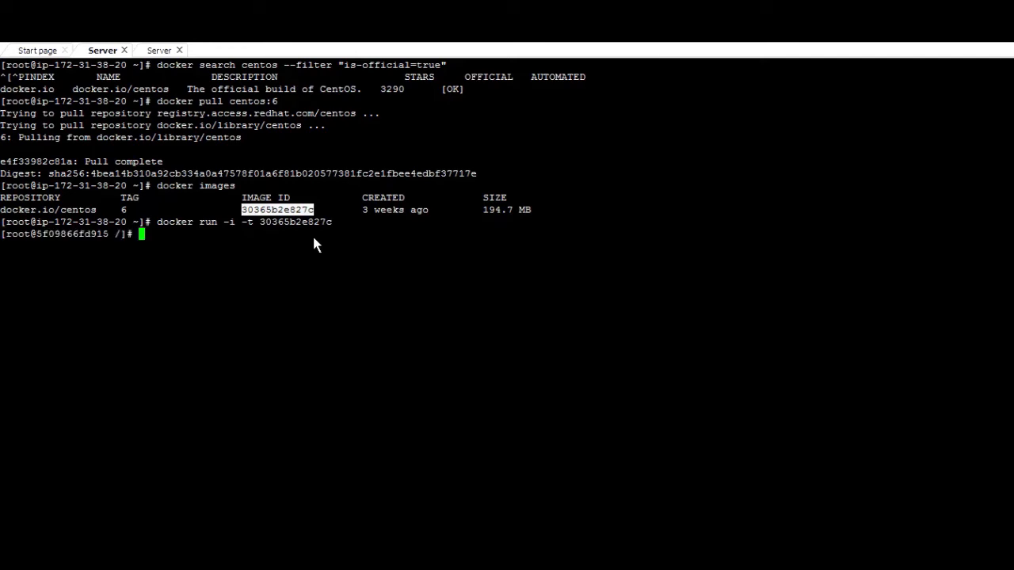
{"action": "mouse_move", "coordinate": [59, 244]}
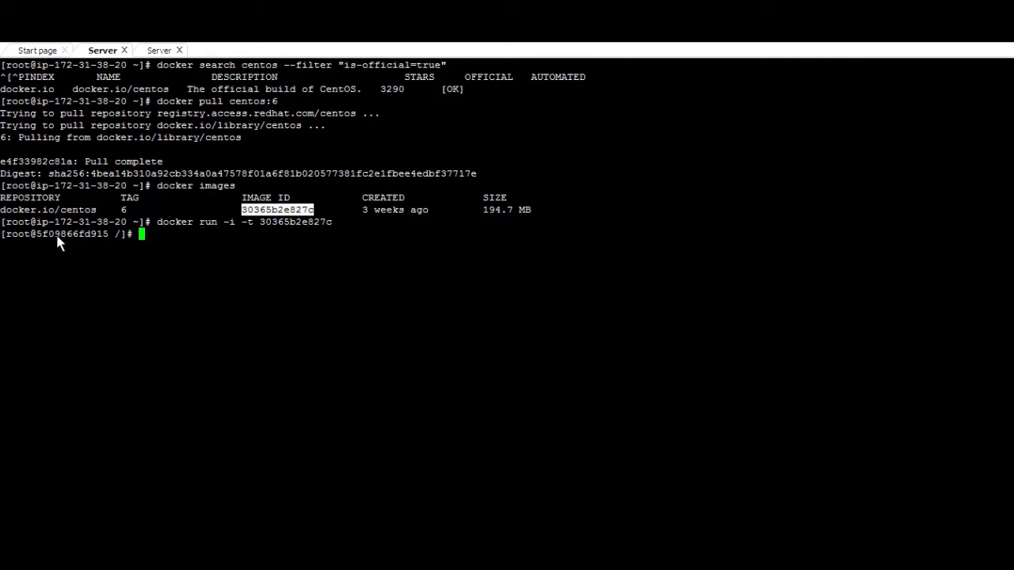
{"action": "mouse_move", "coordinate": [75, 246]}
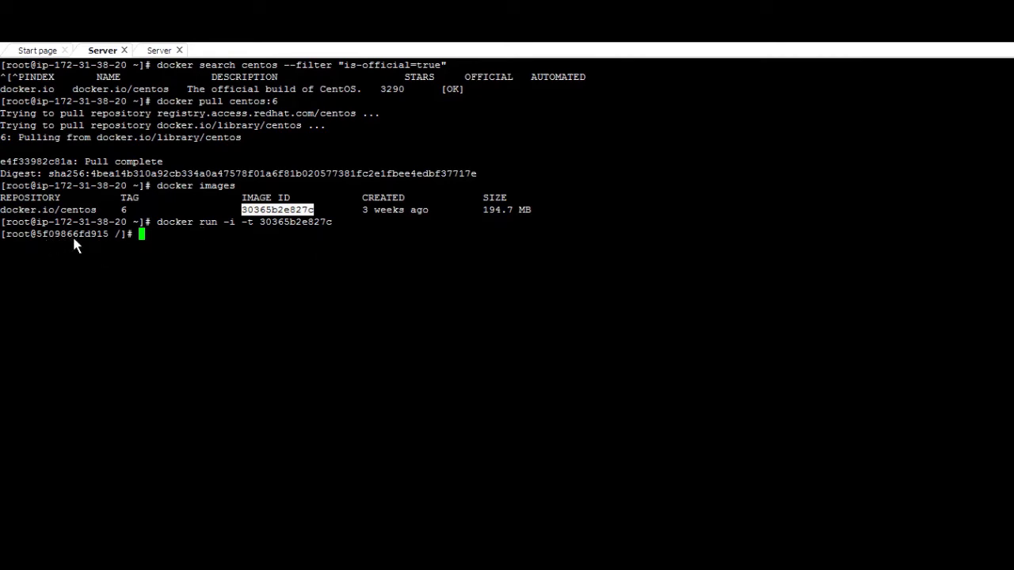
{"action": "mouse_move", "coordinate": [63, 277]}
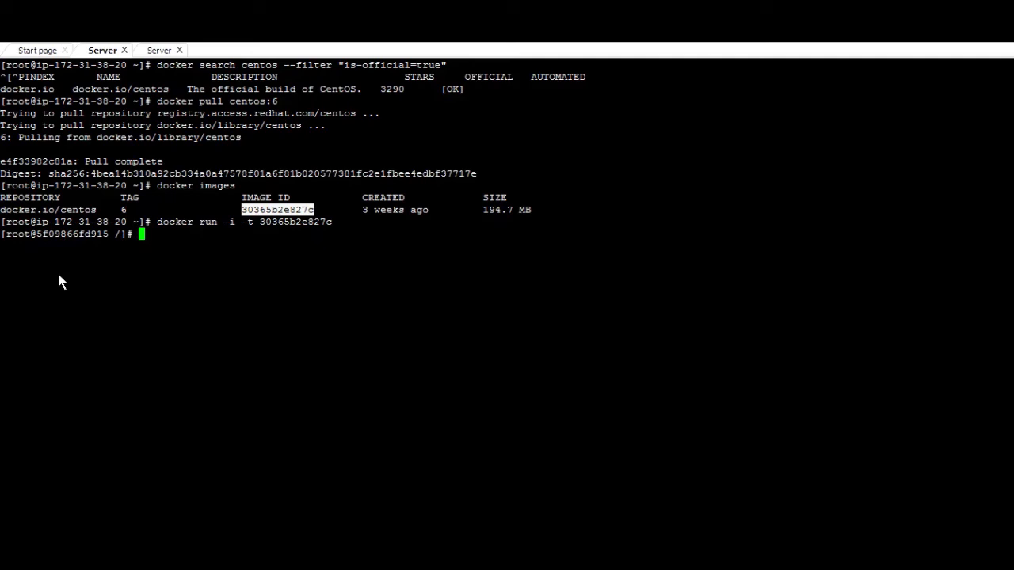
Check /etc/redhat-release: CentOS 6.9 in container, then exit; host shows RHEL 7.3.
{"action": "type", "text": "cat /etc/redhat-releas"}
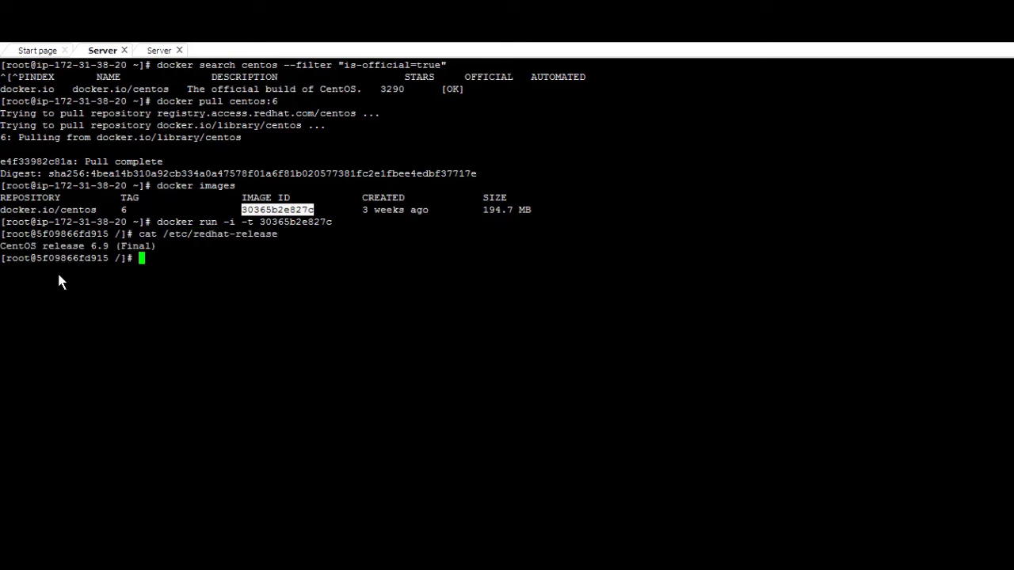
{"action": "type", "text": "exit"}
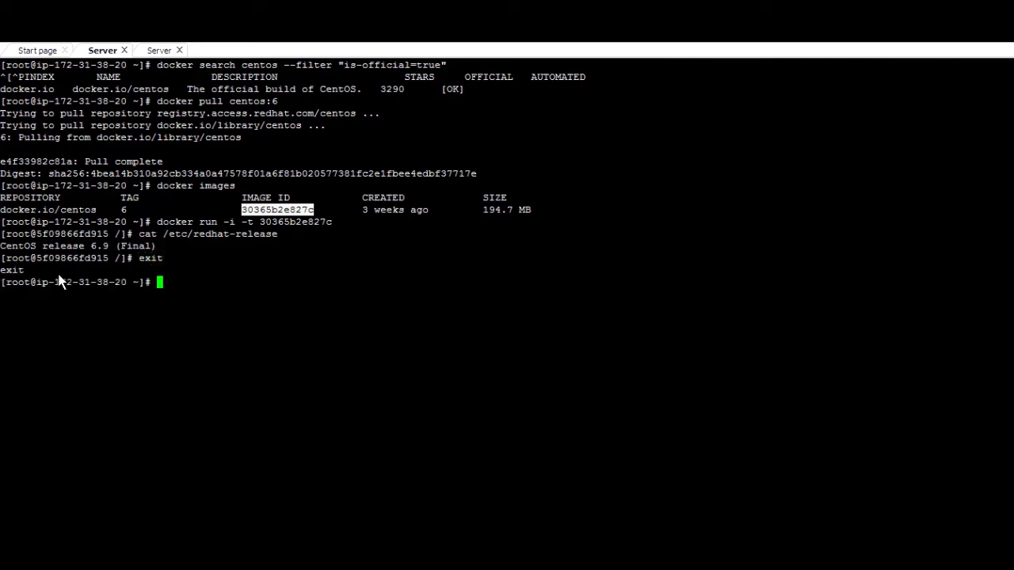
{"action": "type", "text": "cat /etc/redhat-release"}
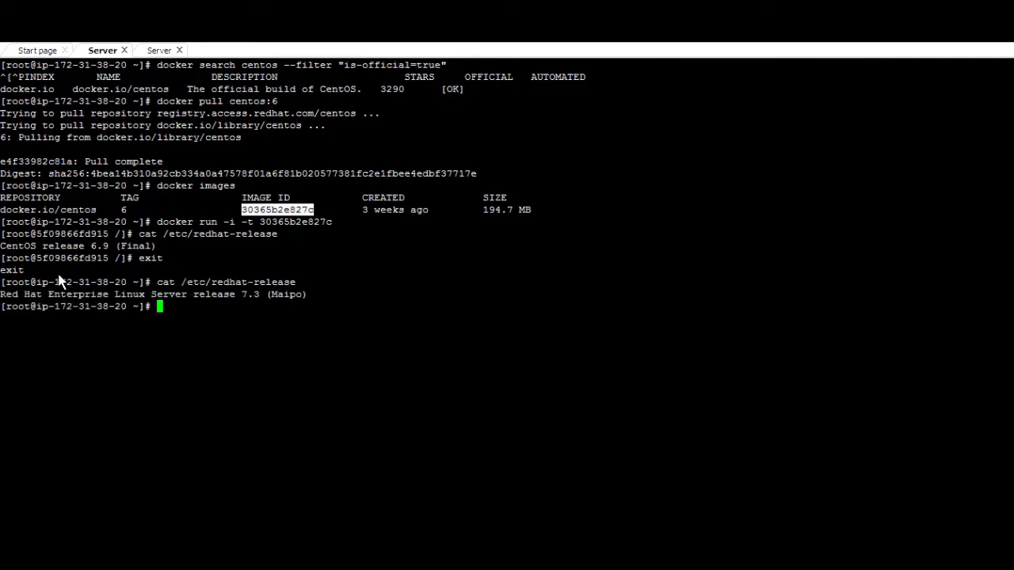
{"action": "mouse_move", "coordinate": [110, 259]}
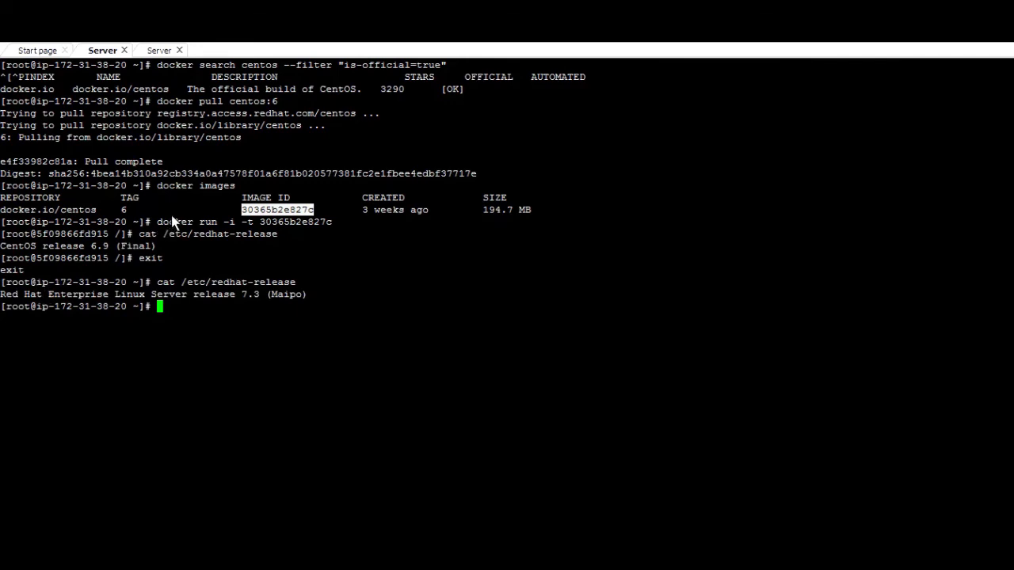
{"action": "mouse_move", "coordinate": [190, 240]}
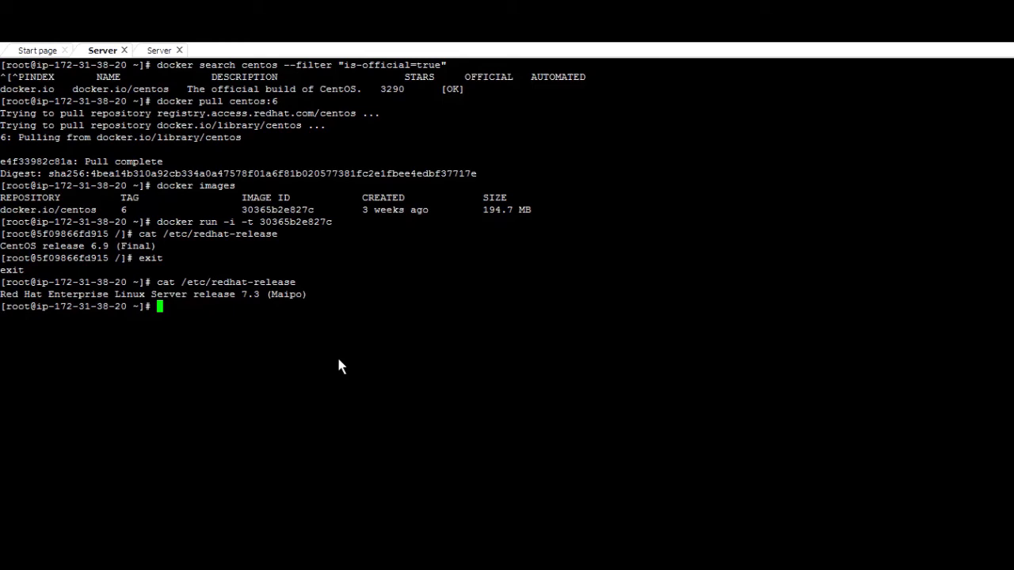
Run docker ps -a to list the five exited containers from image 30365b2e827c.
{"action": "type", "text": "docker"}
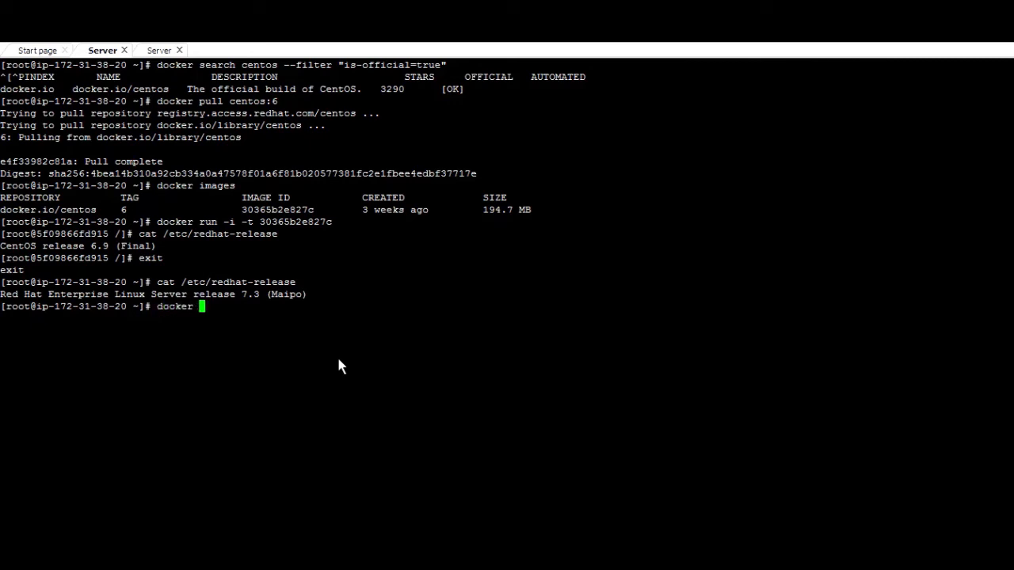
{"action": "type", "text": "ps -a"}
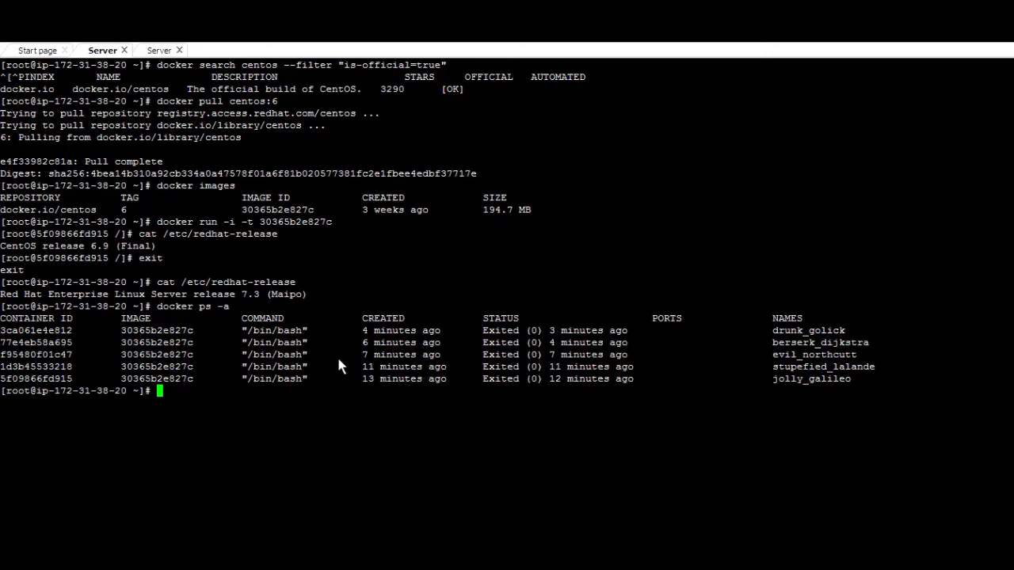
{"action": "mouse_move", "coordinate": [72, 346]}
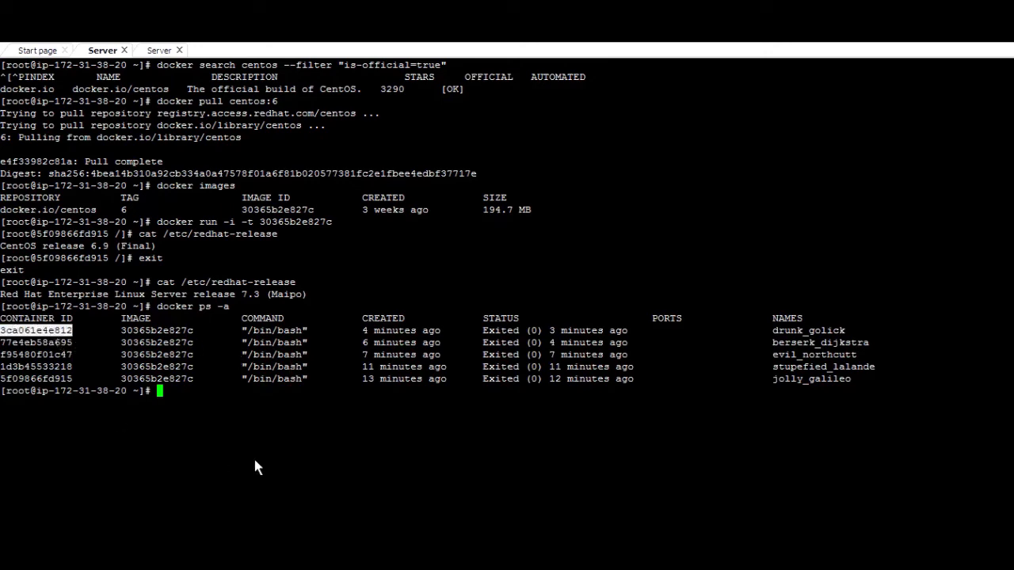
Run docker start 3ca061e4e812 to bring the exited container back up.
{"action": "type", "text": "3ca061e4e812"}
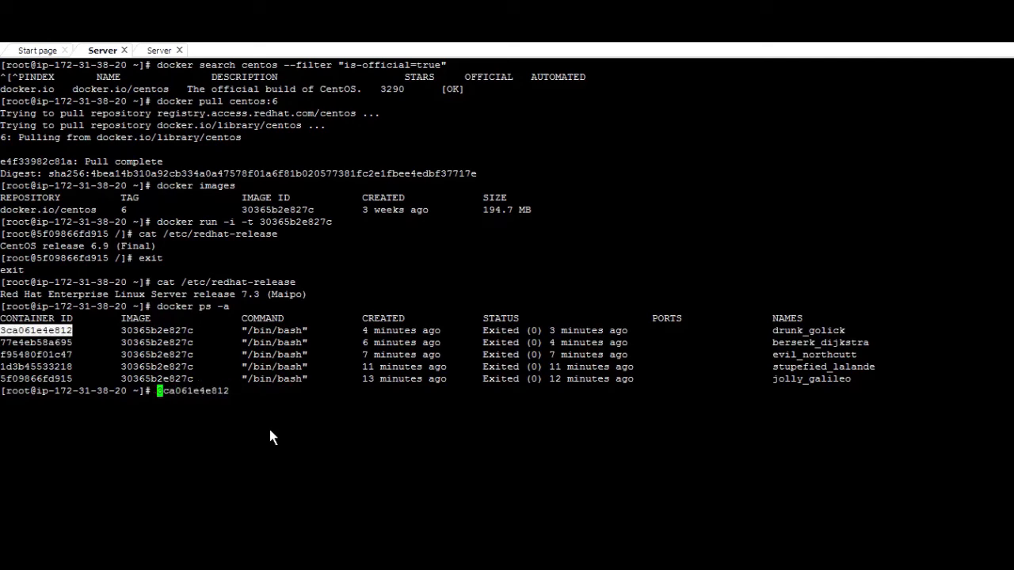
{"action": "type", "text": "docker"}
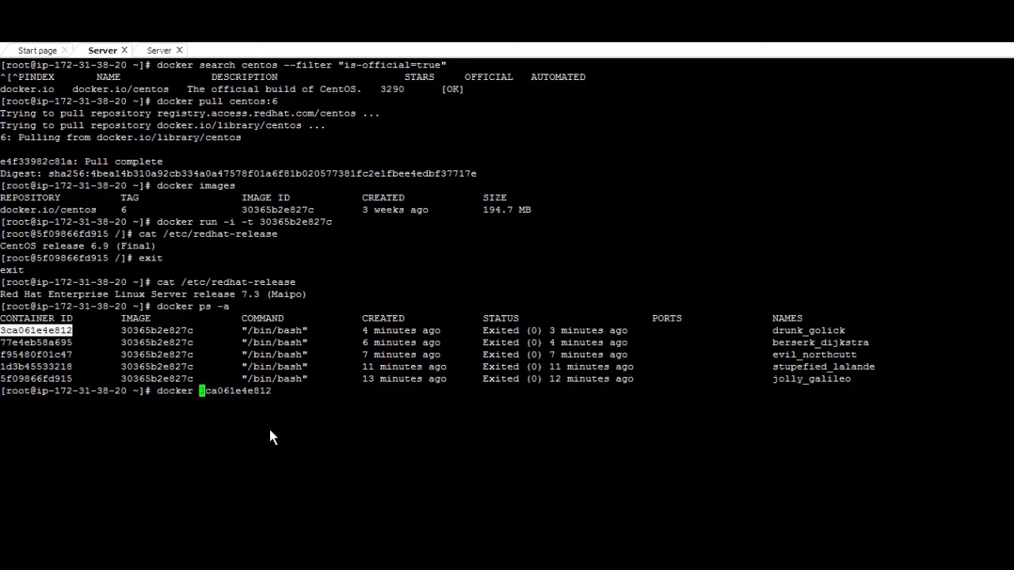
{"action": "type", "text": "start"}
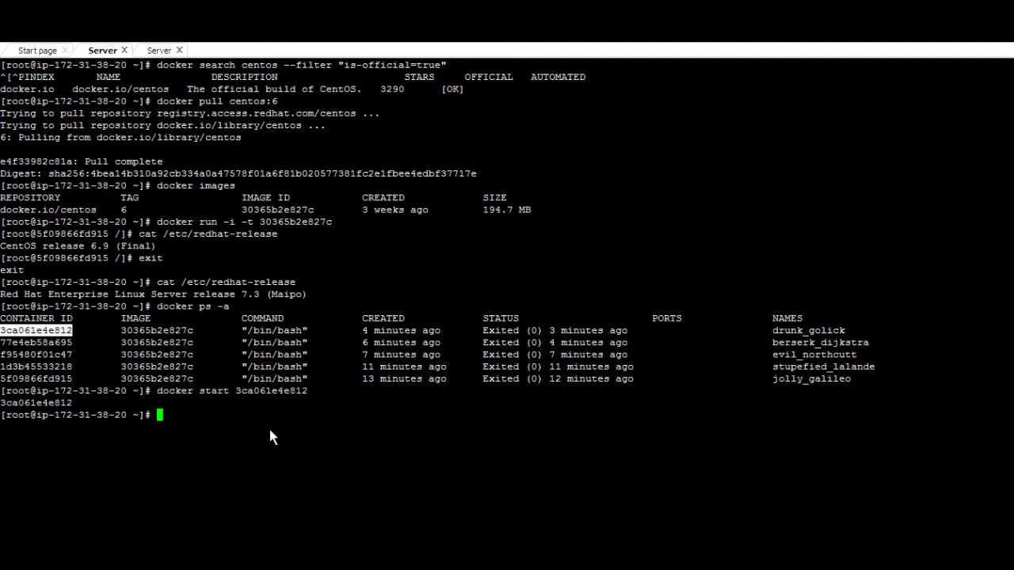
{"action": "type", "text": "docker start 3ca061e4e812"}
{"action": "type", "text": "docker attach 3ca061e4e812"}
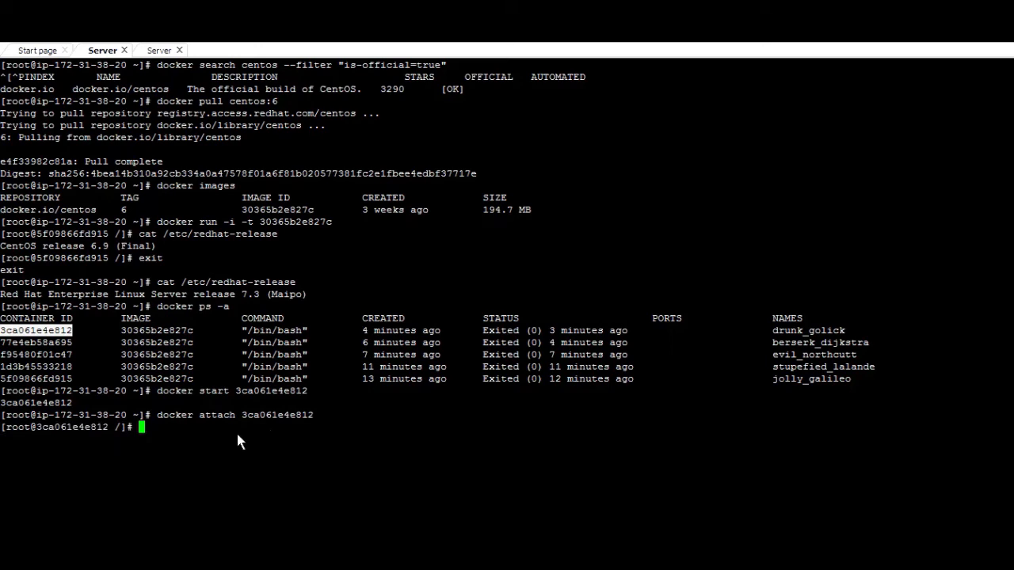
{"action": "mouse_move", "coordinate": [89, 427]}
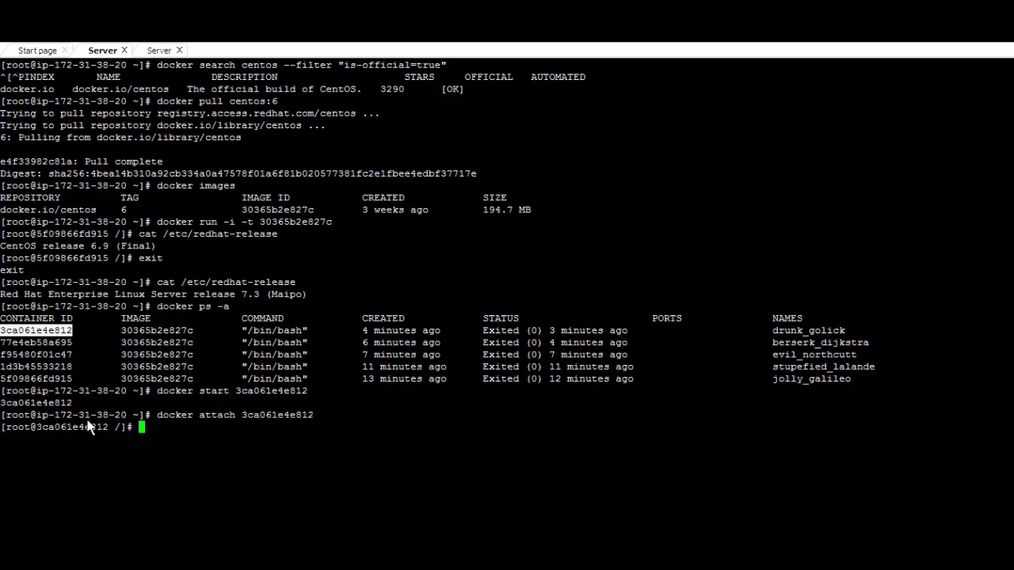
{"action": "mouse_move", "coordinate": [79, 430]}
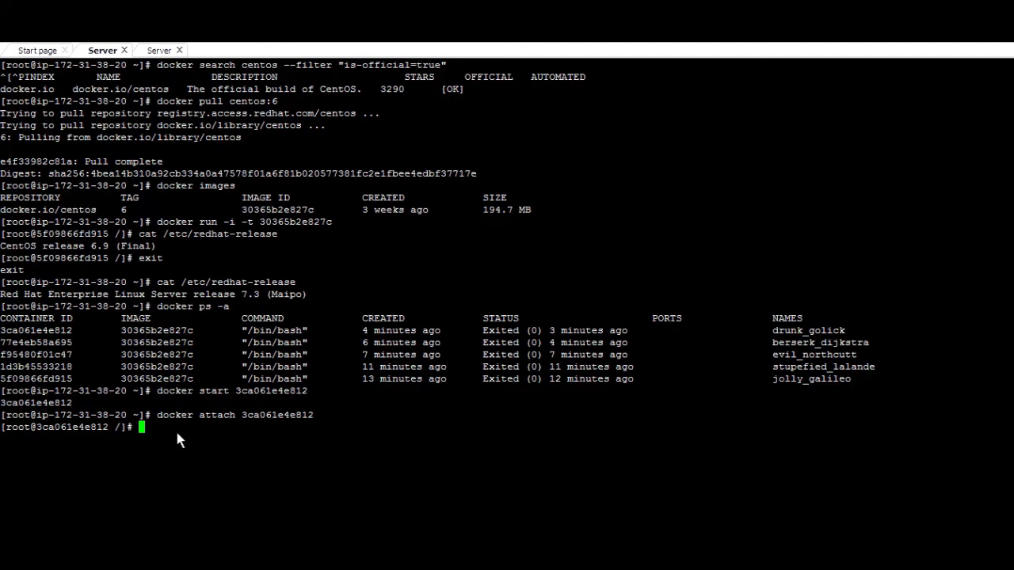
Install the httpd package with yum inside container 3ca061e4e812.
{"action": "type", "text": "yum install"}
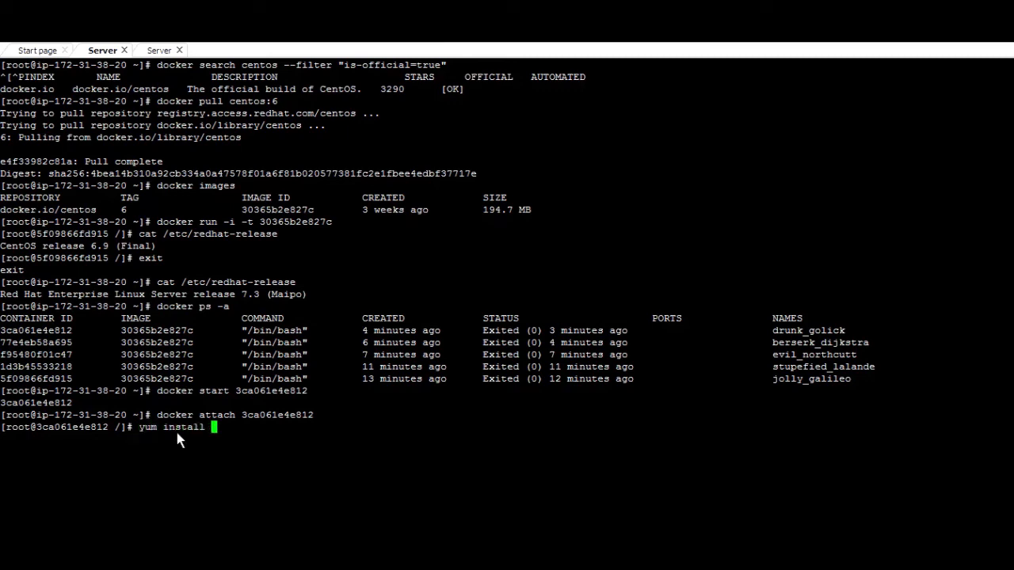
{"action": "type", "text": "httpd"}
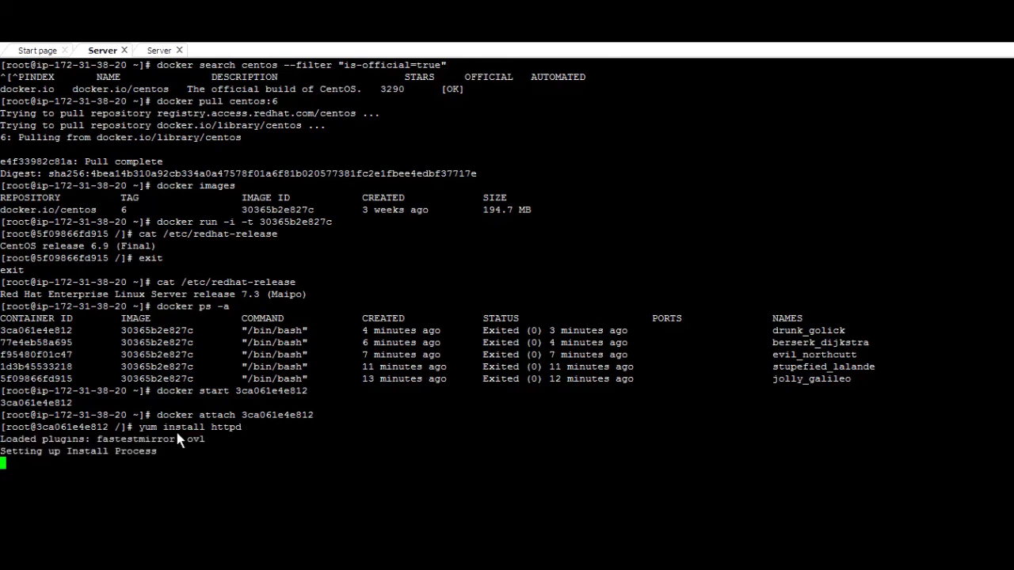
{"action": "scroll", "scroll_direction": "down", "scroll_amount": 3}
{"action": "type", "text": "do"}
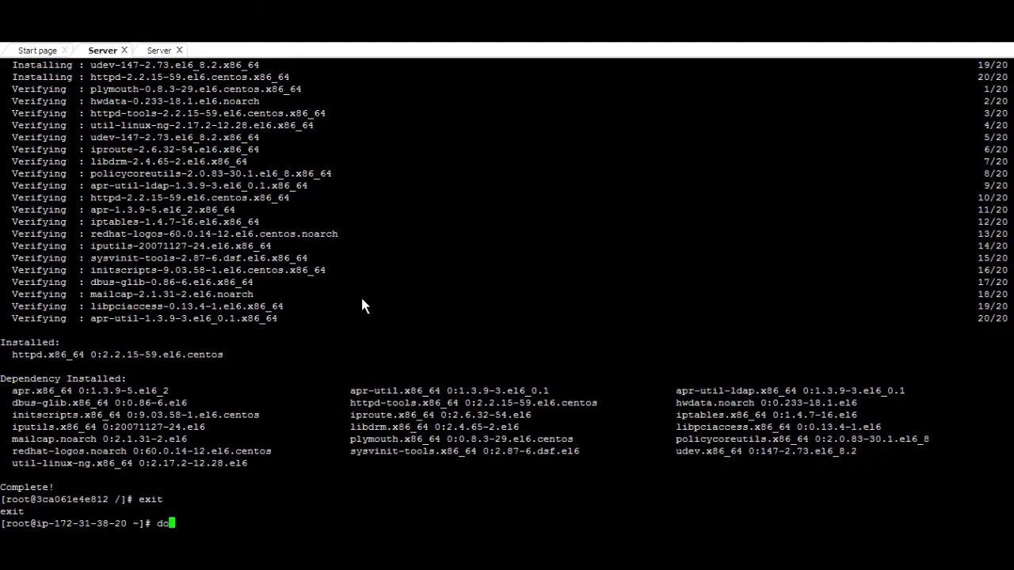
Run docker commit 3ca061e4e812 dotsway to create the dotsway image.
{"action": "type", "text": "cker"}
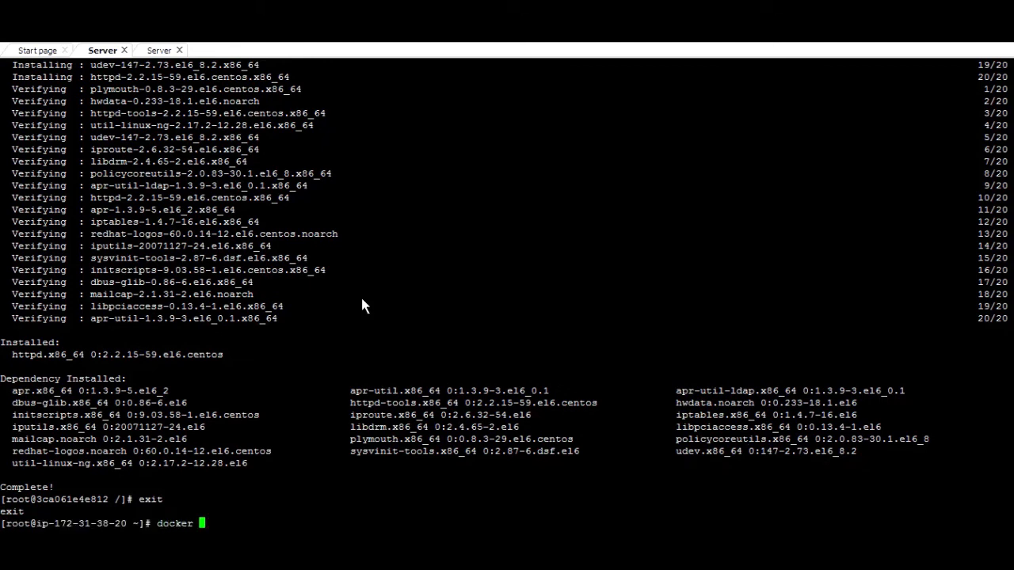
{"action": "type", "text": "commit"}
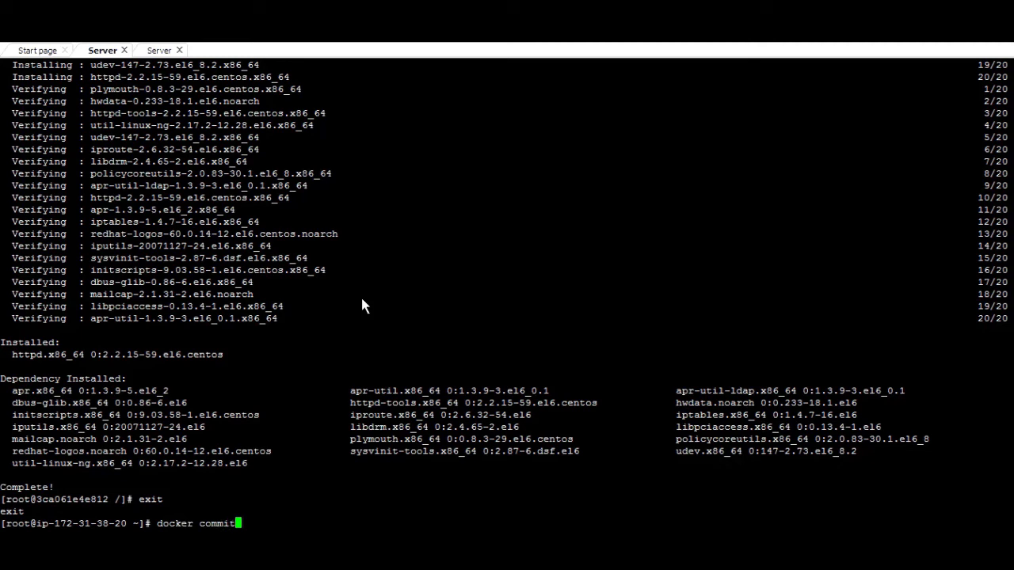
{"action": "mouse_move", "coordinate": [395, 341]}
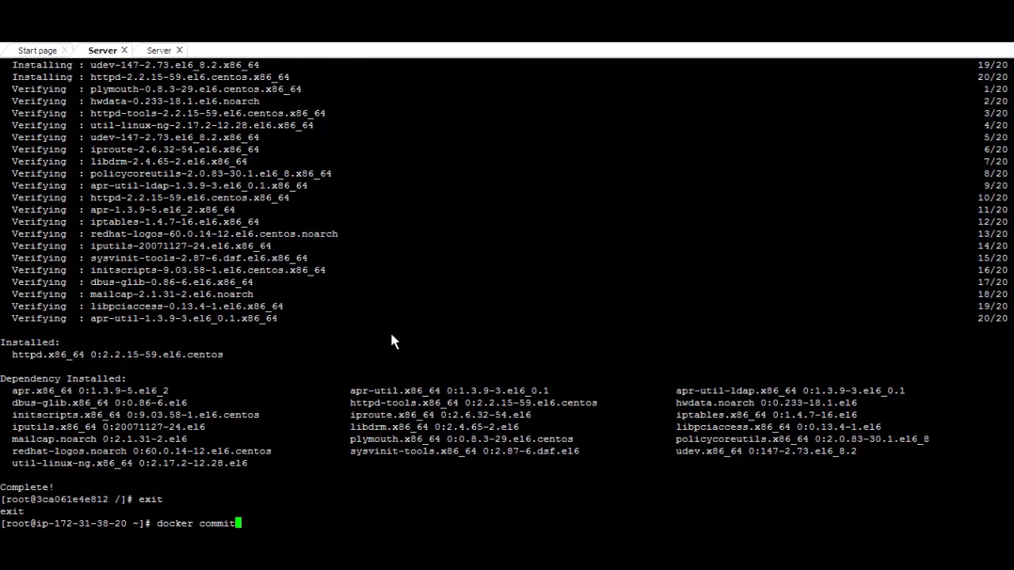
{"action": "type", "text": "3ca061e4e812"}
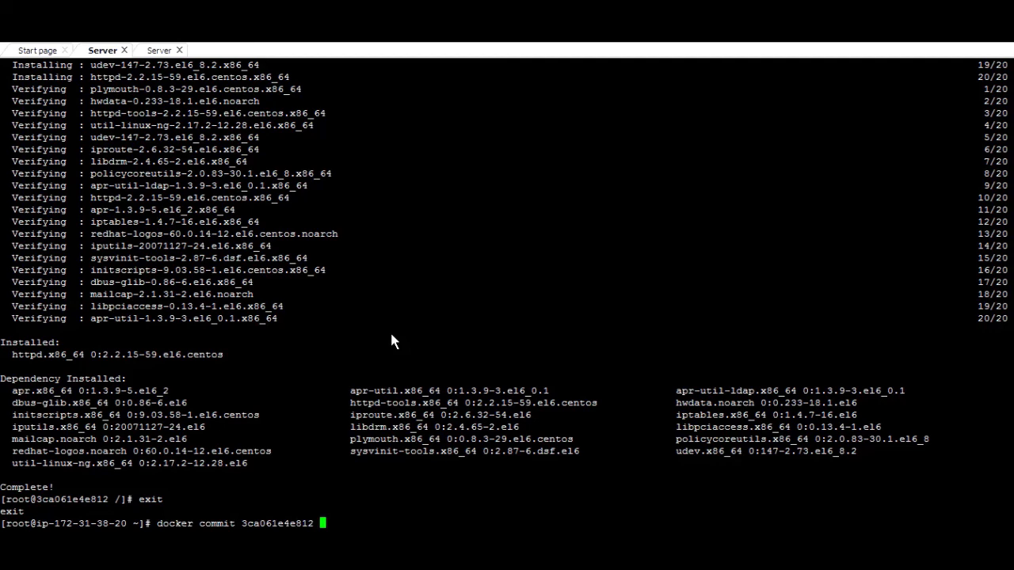
{"action": "type", "text": "dotsw"}
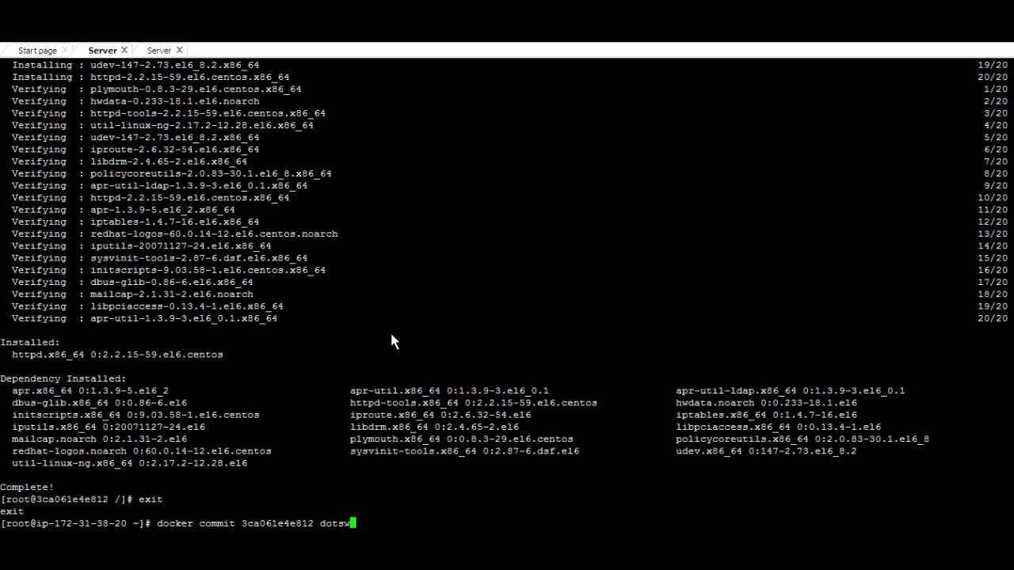
{"action": "type", "text": "y"}
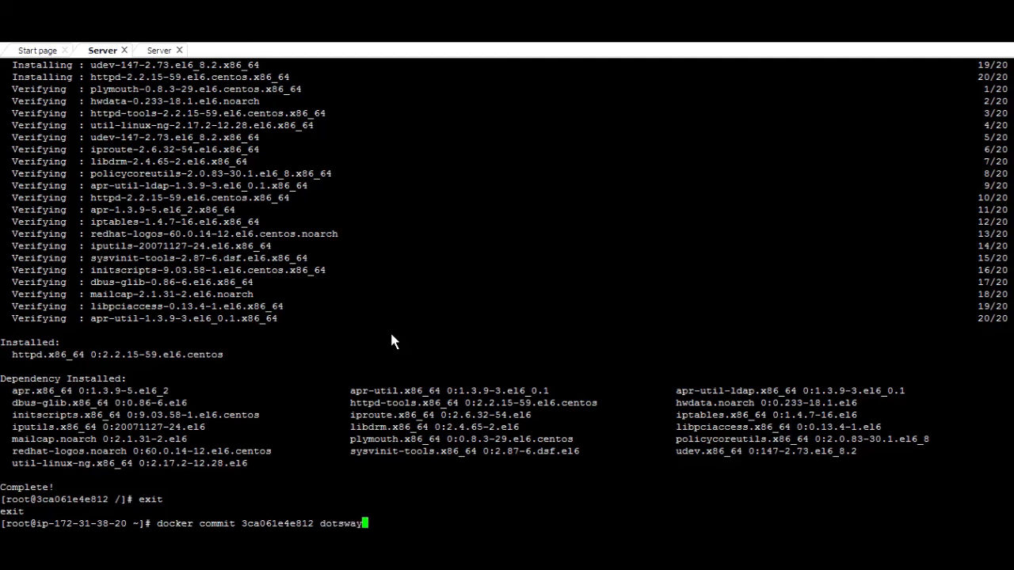
{"action": "key", "text": "enter"}
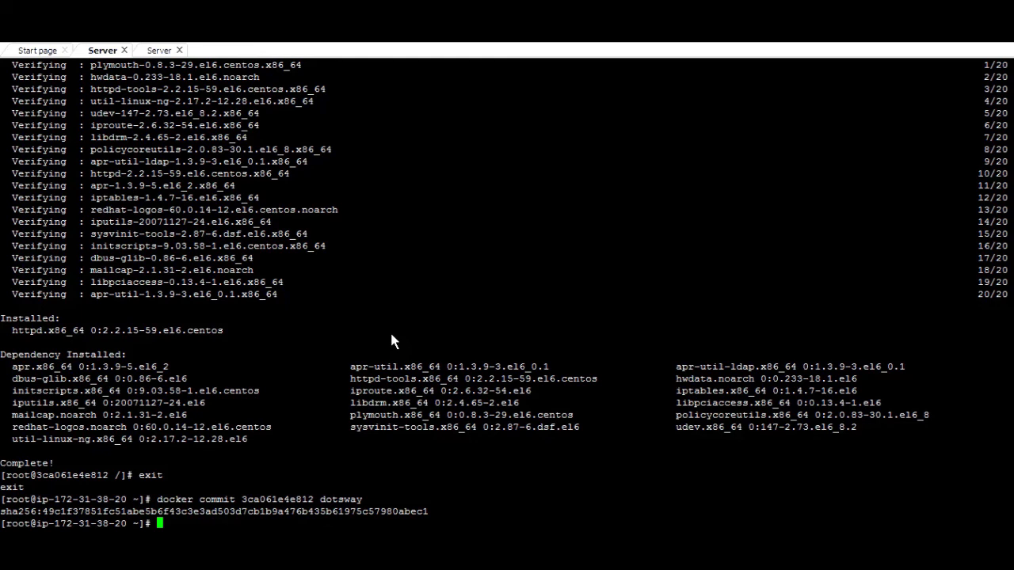
{"action": "mouse_move", "coordinate": [402, 320]}
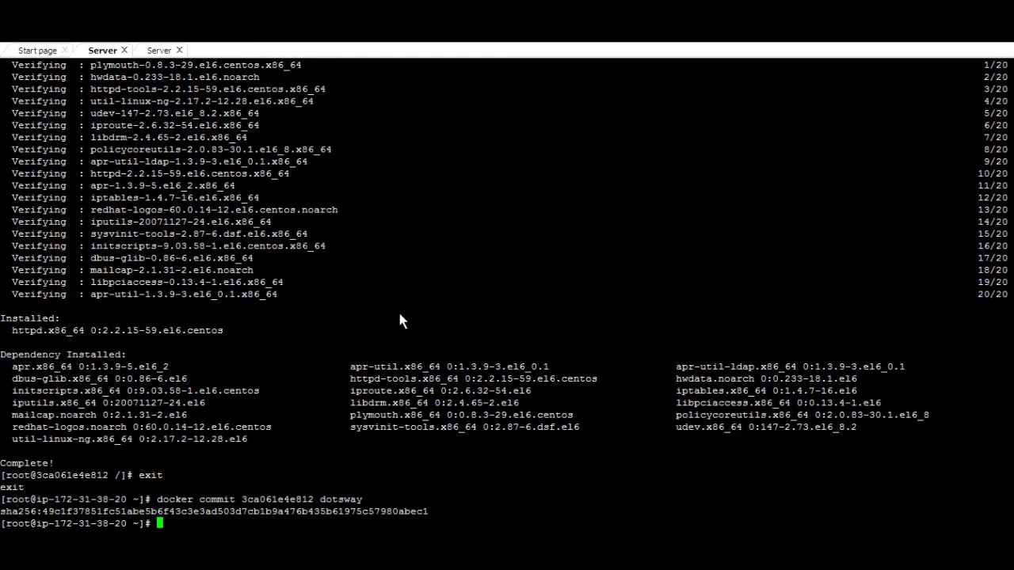
List the docker images showing dotsway and centos 6, then clear the terminal.
{"action": "type", "text": "docker images"}
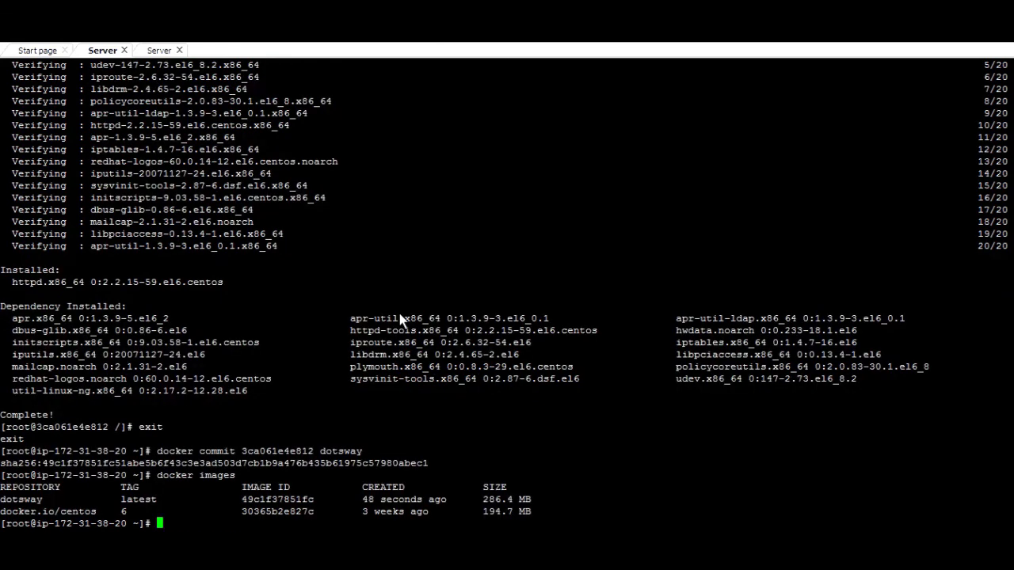
{"action": "mouse_move", "coordinate": [388, 336]}
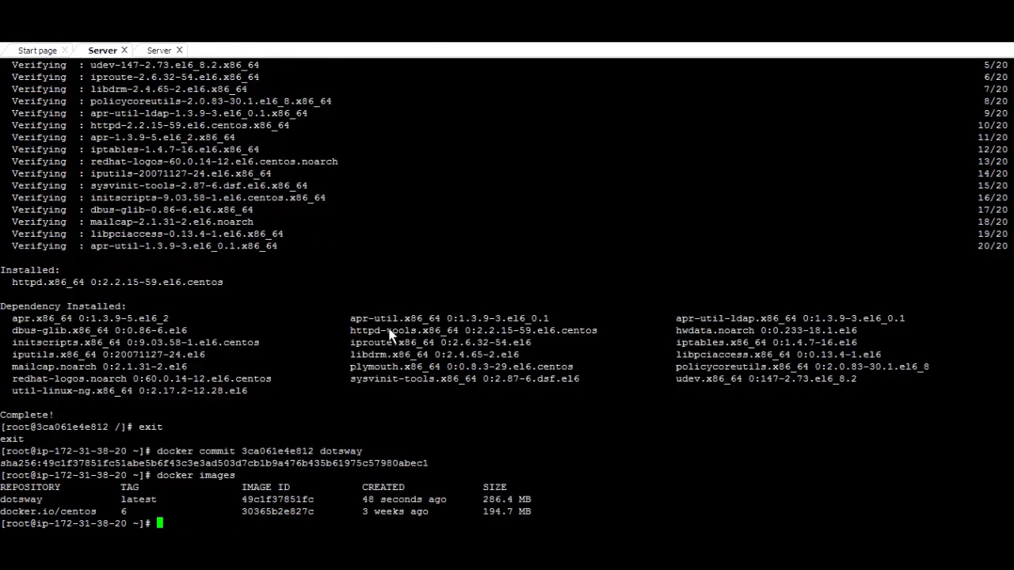
{"action": "mouse_move", "coordinate": [23, 507]}
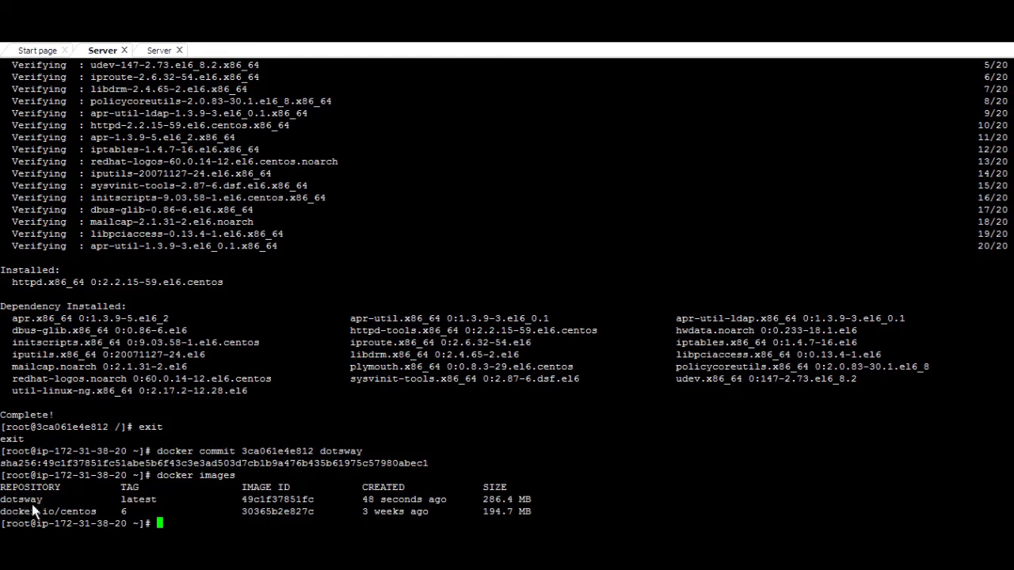
{"action": "type", "text": "clear"}
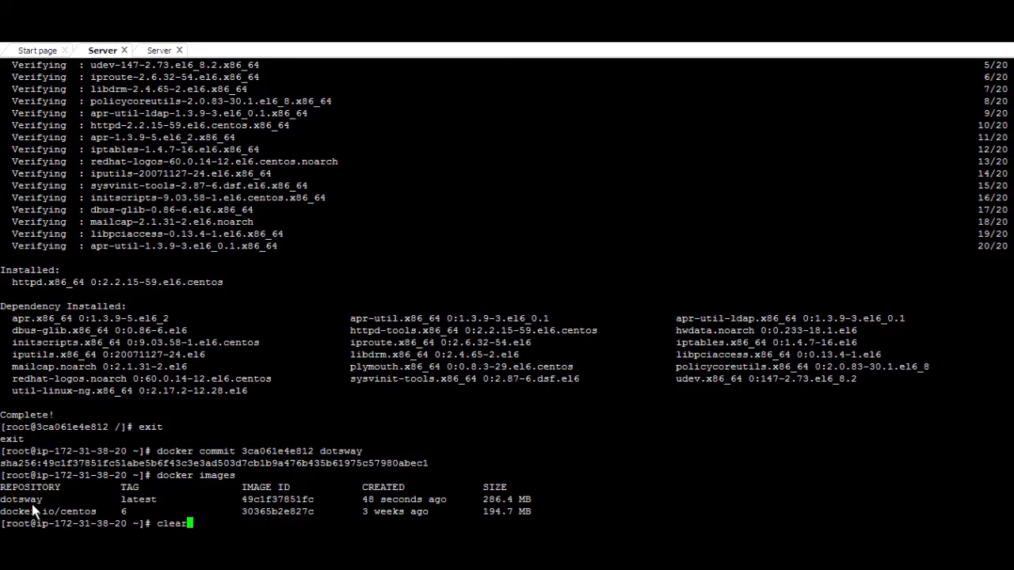
{"action": "key", "text": "Enter"}
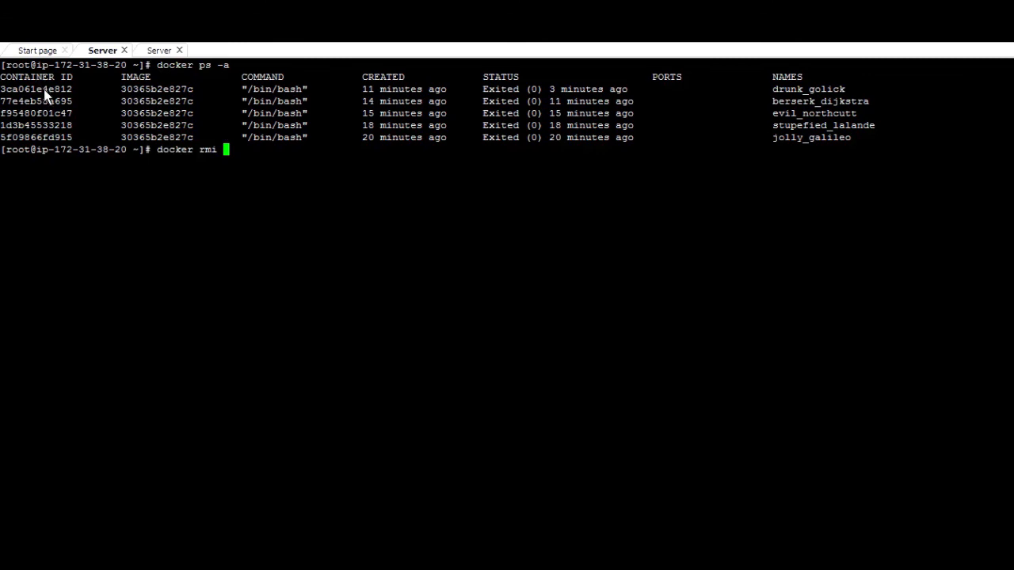
{"action": "mouse_move", "coordinate": [285, 198]}
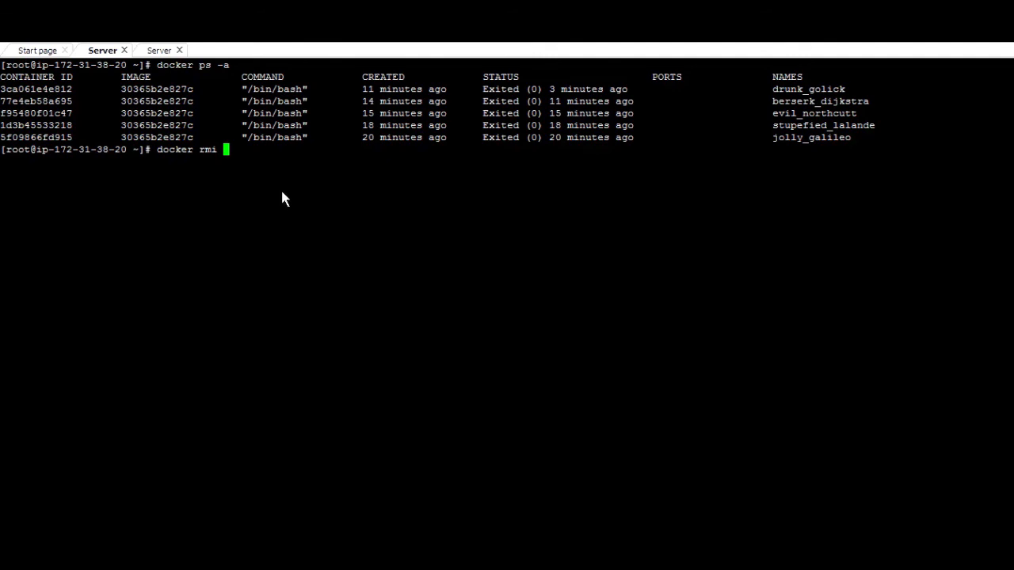
Cancel the half-typed docker rmi command with Ctrl+C.
{"action": "key", "text": "ctrl+c"}
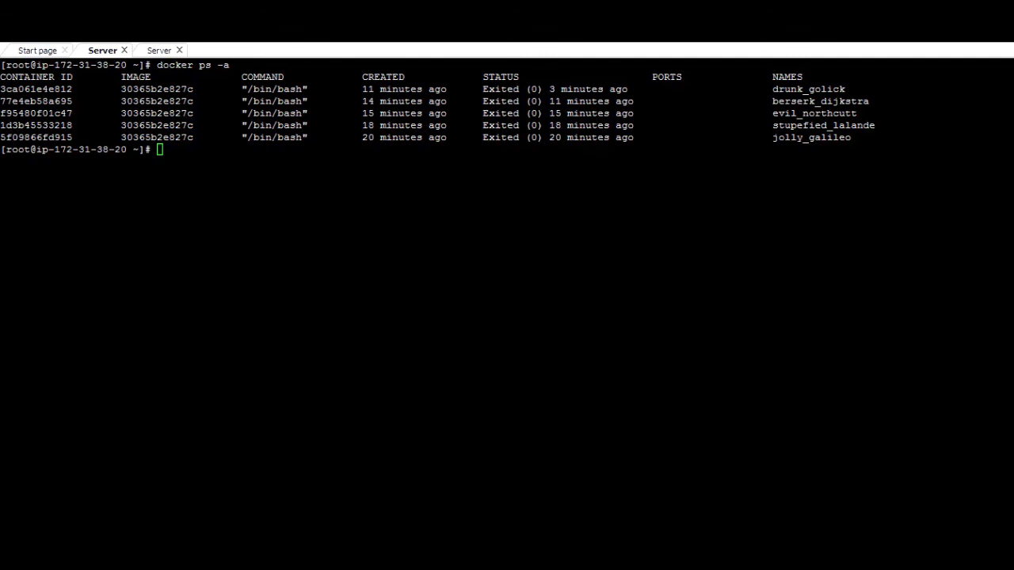
{"action": "mouse_move", "coordinate": [233, 325]}
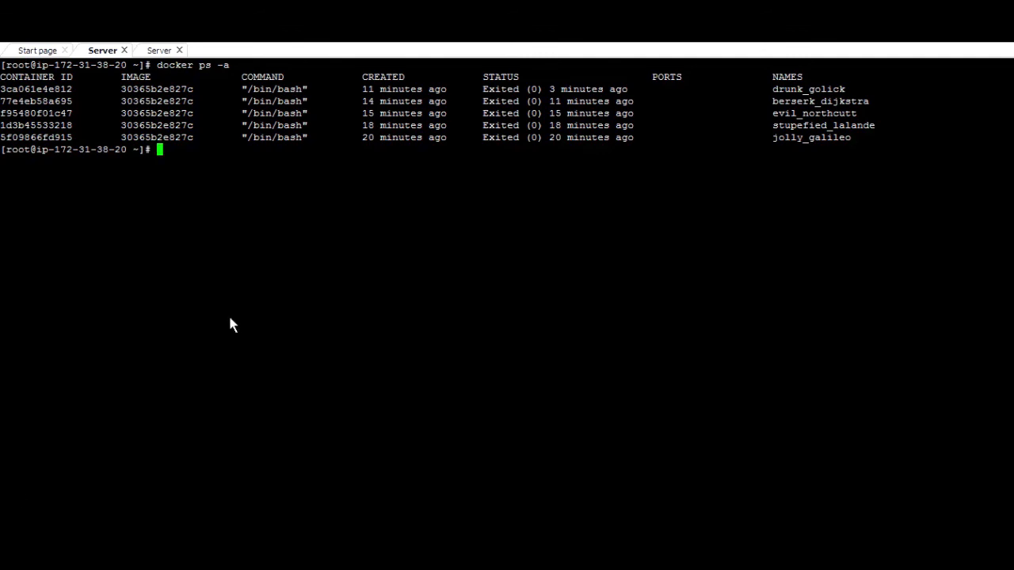
{"action": "mouse_move", "coordinate": [219, 189]}
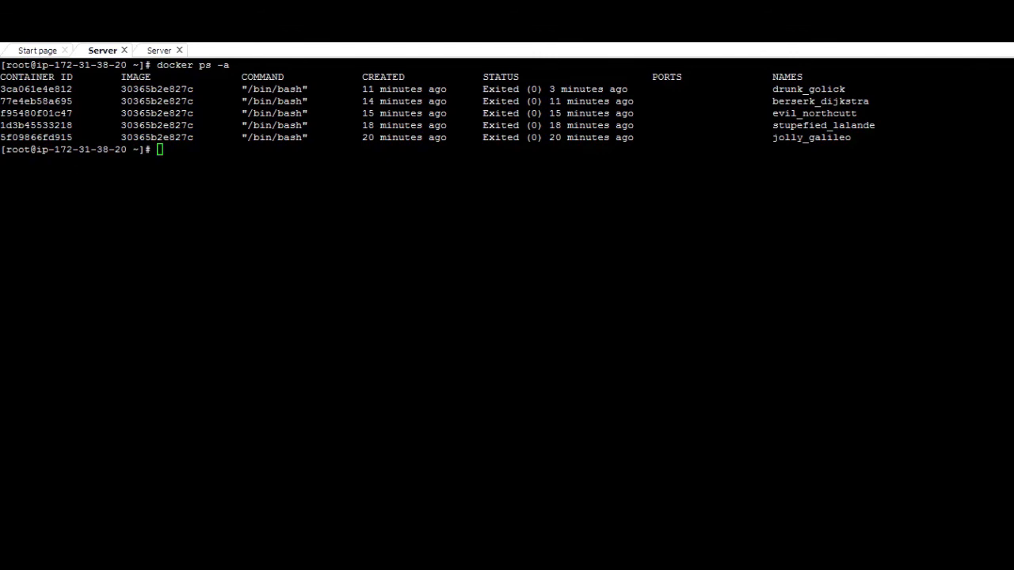
{"action": "mouse_move", "coordinate": [236, 184]}
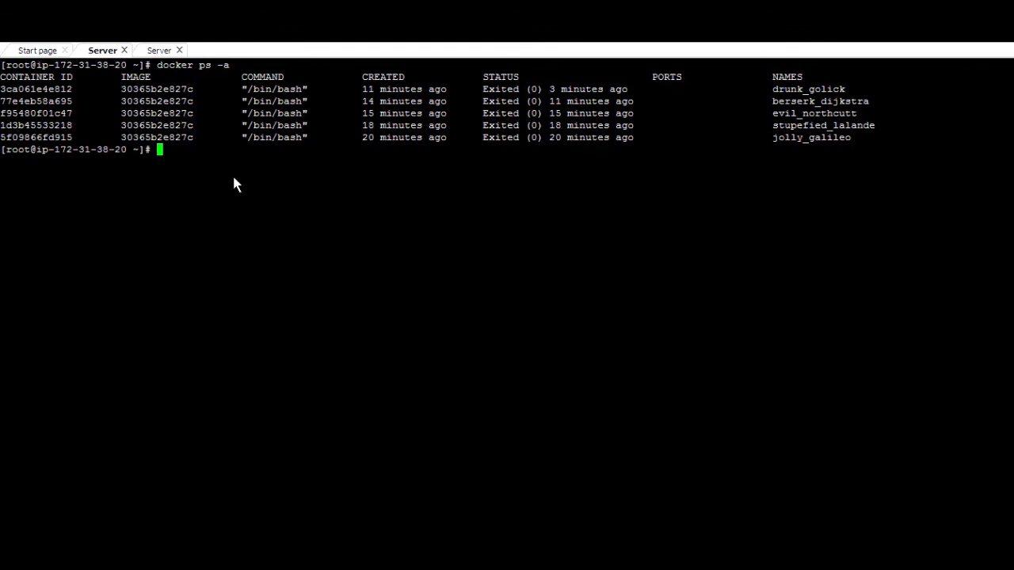
Stop and remove every container using docker ps -a -q, then list images.
{"action": "type", "text": "docker stop $(docker ps -a -q)"}
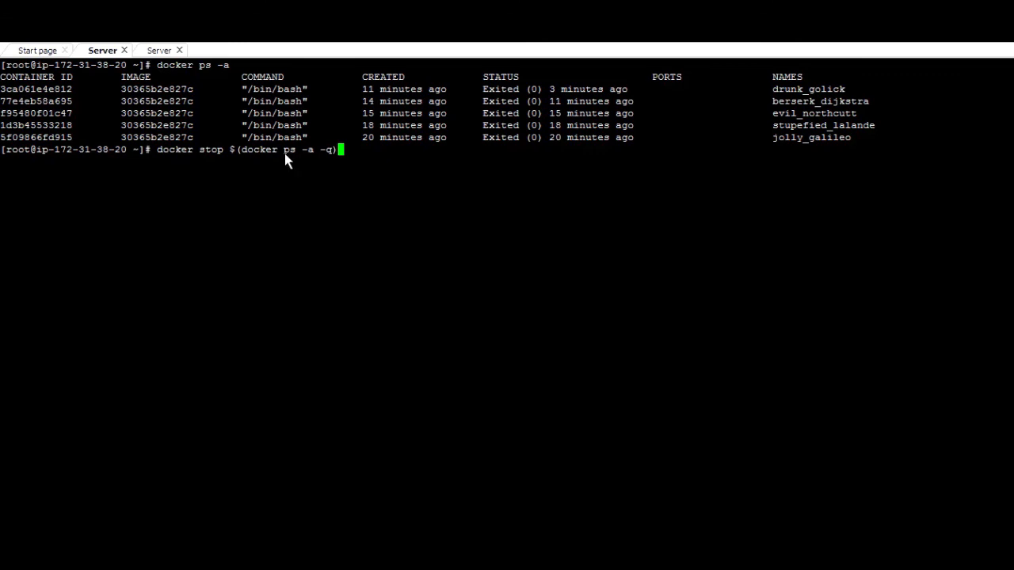
{"action": "mouse_move", "coordinate": [313, 157]}
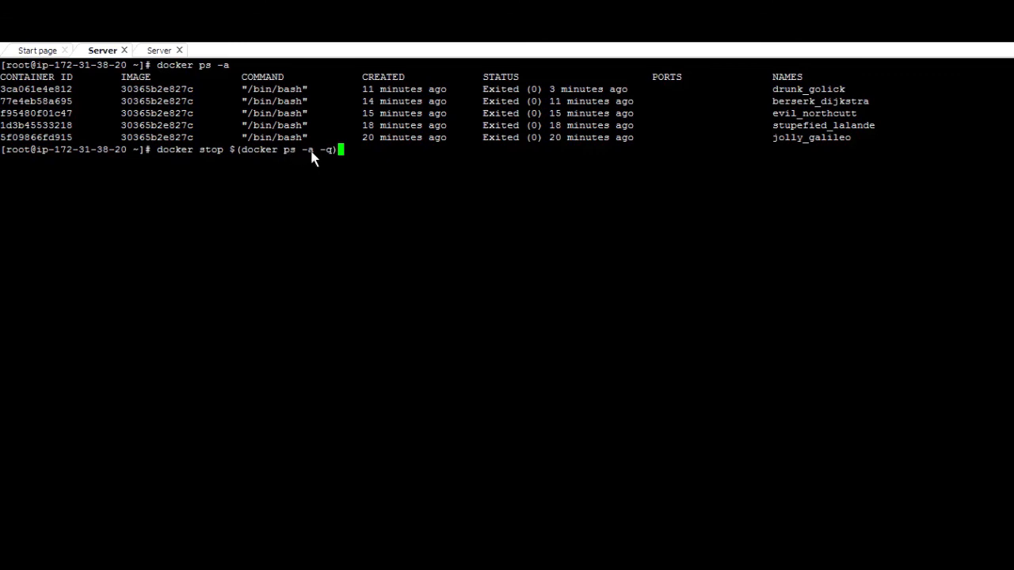
{"action": "mouse_move", "coordinate": [255, 174]}
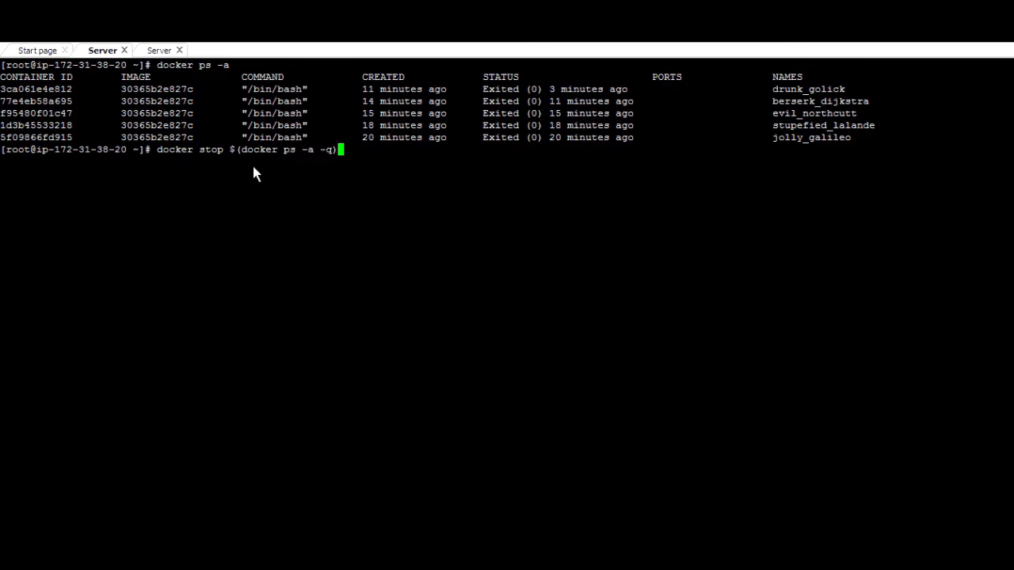
{"action": "mouse_move", "coordinate": [299, 209]}
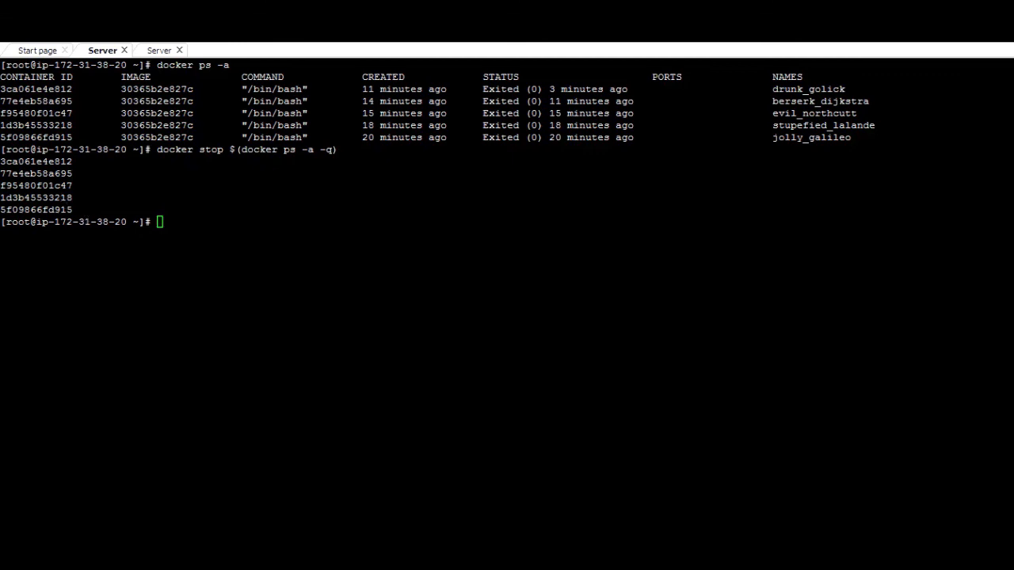
{"action": "mouse_move", "coordinate": [194, 376]}
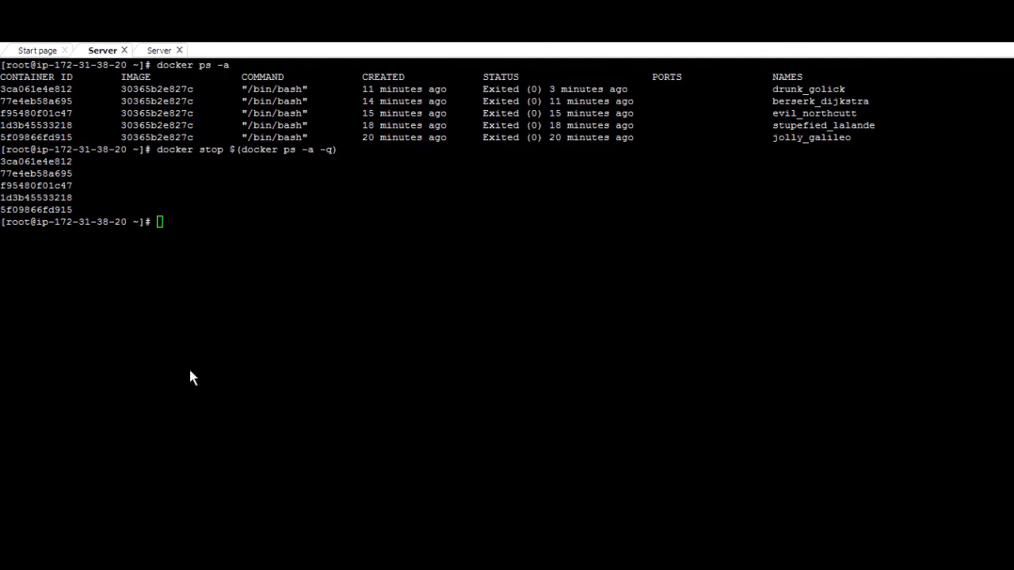
{"action": "type", "text": "docker rm $(docker ps -a -q)"}
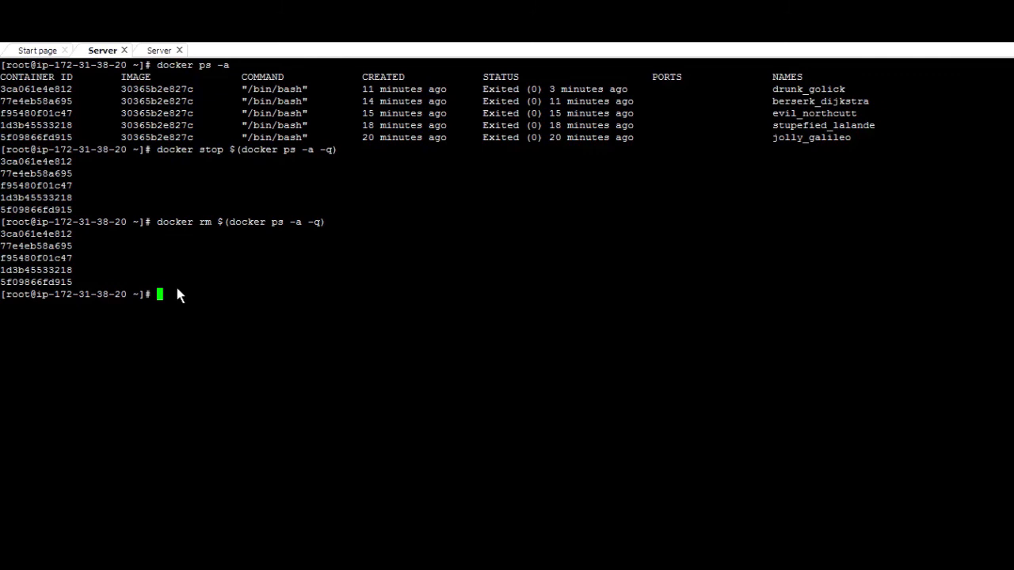
{"action": "type", "text": "docker images"}
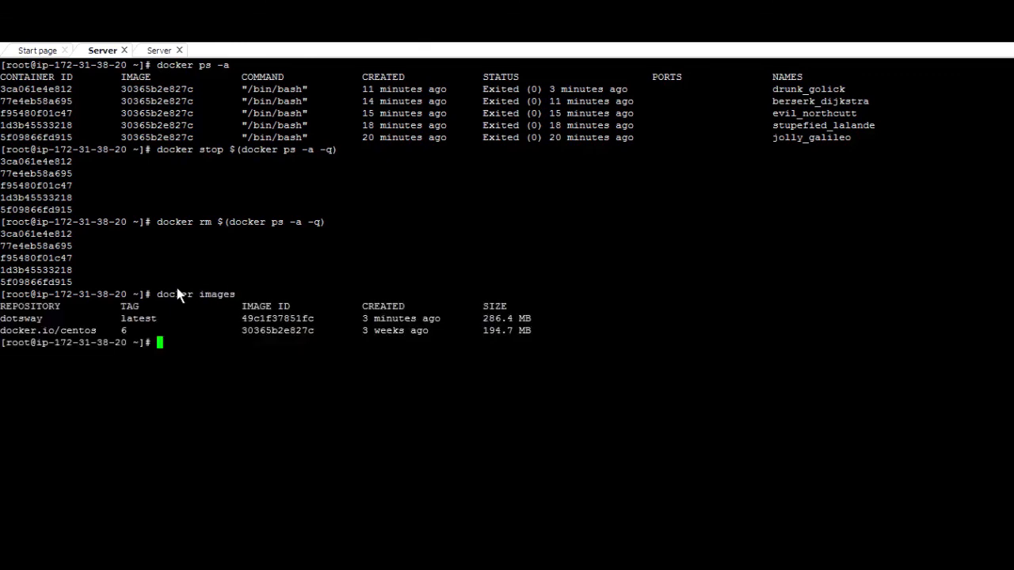
Remove image 49c1f37851fc and list images to confirm only centos 6 remains.
{"action": "type", "text": "docker rmi 49c1f37851fc"}
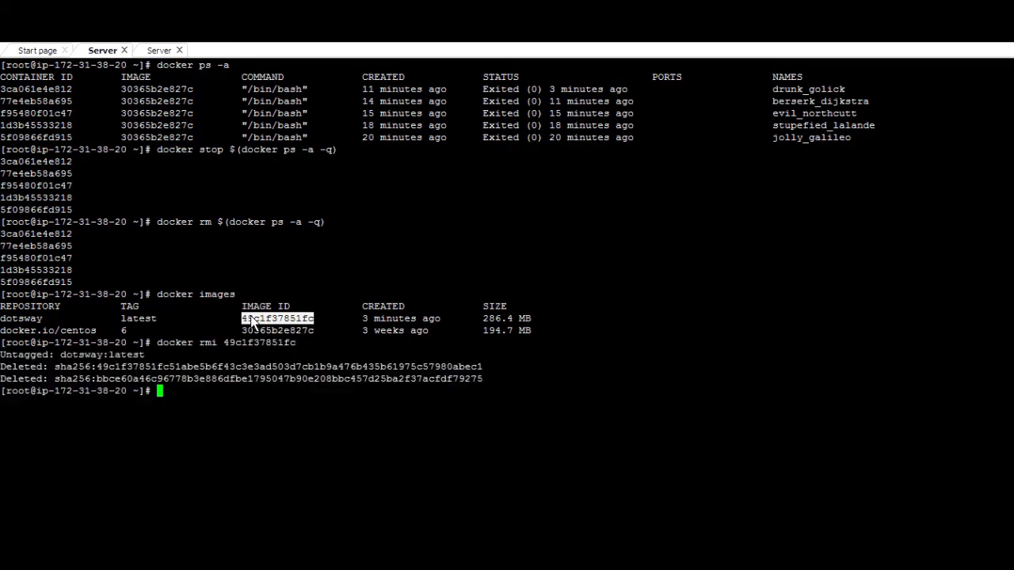
{"action": "type", "text": "docker images"}
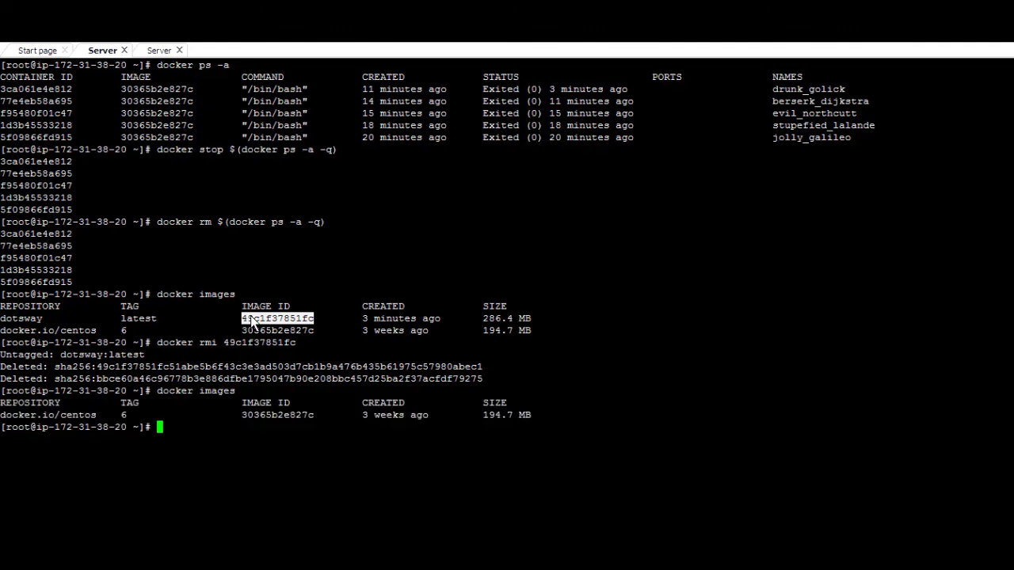
{"action": "mouse_move", "coordinate": [196, 293]}
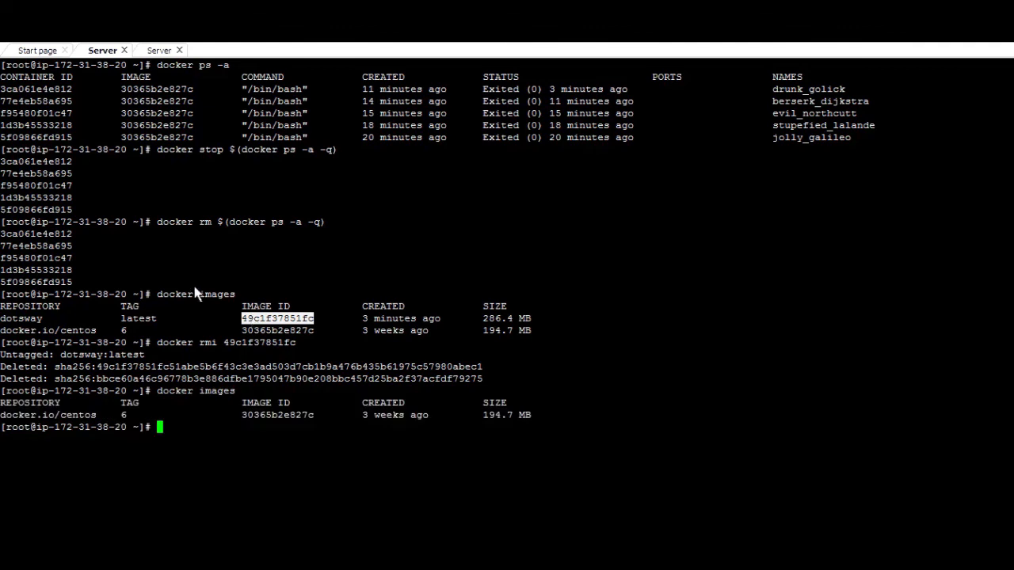